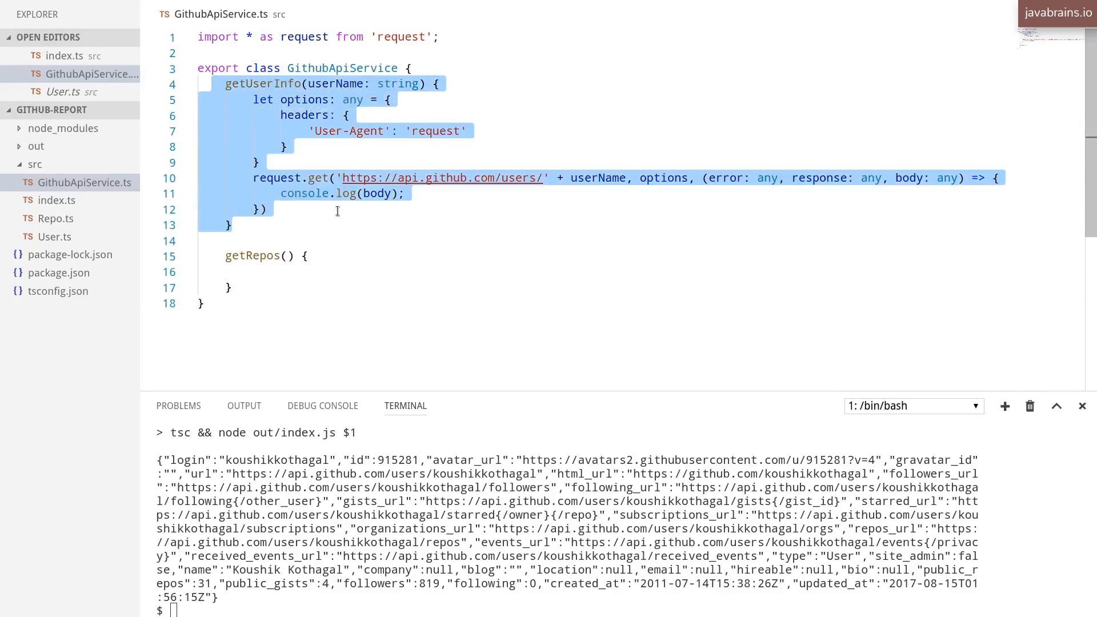
Step: Review getUserInfo's logging of body, then view User.ts and its fields
left_click(408, 193)
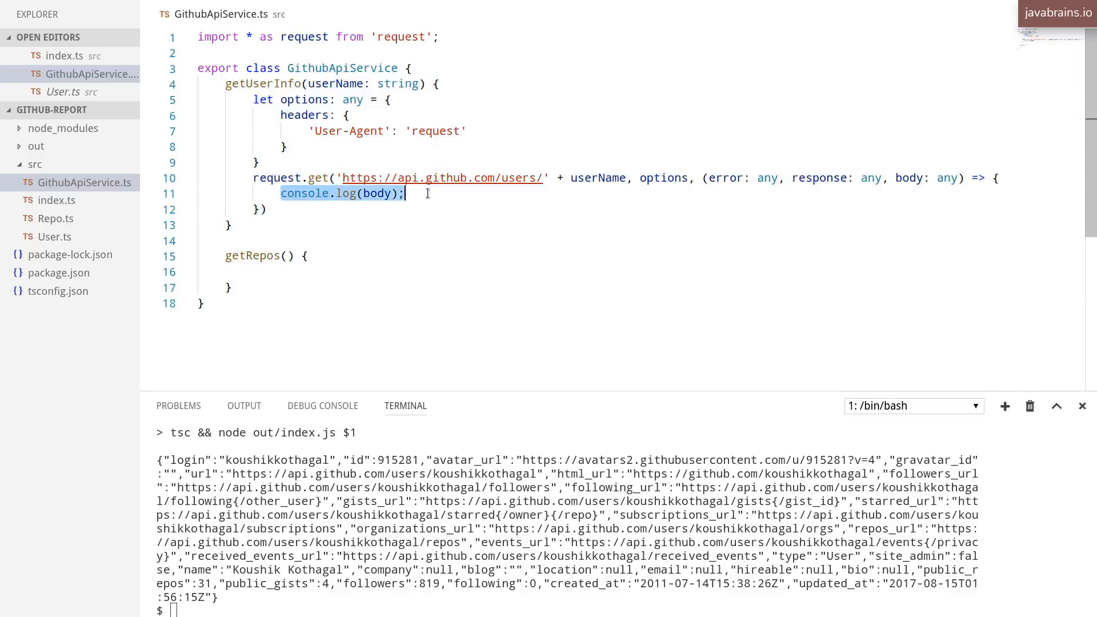
left_click(324, 162)
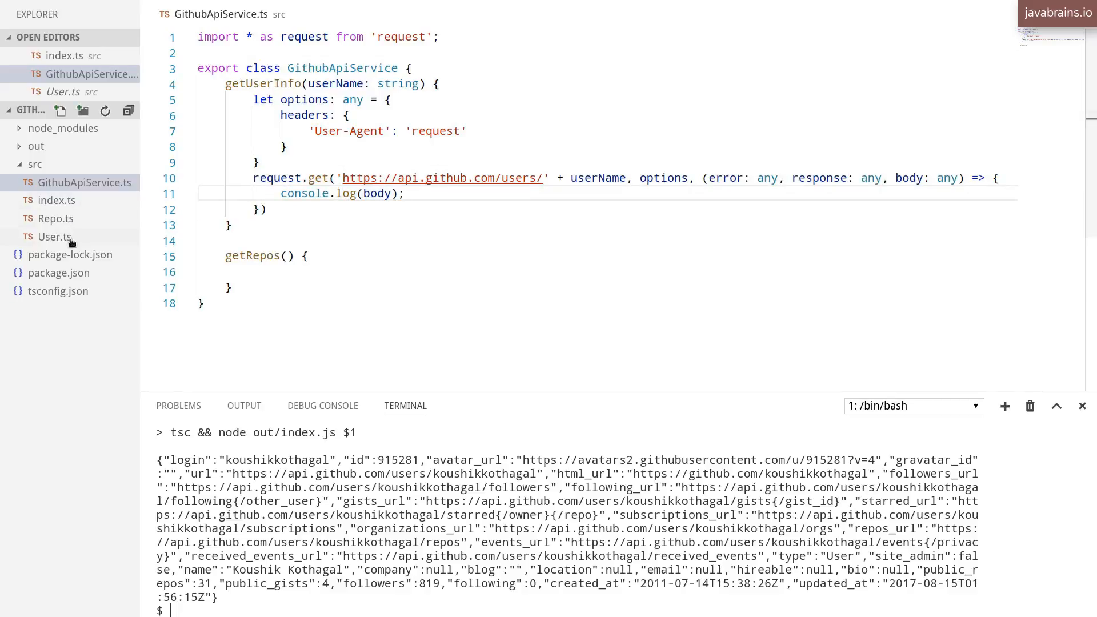
left_click(53, 236)
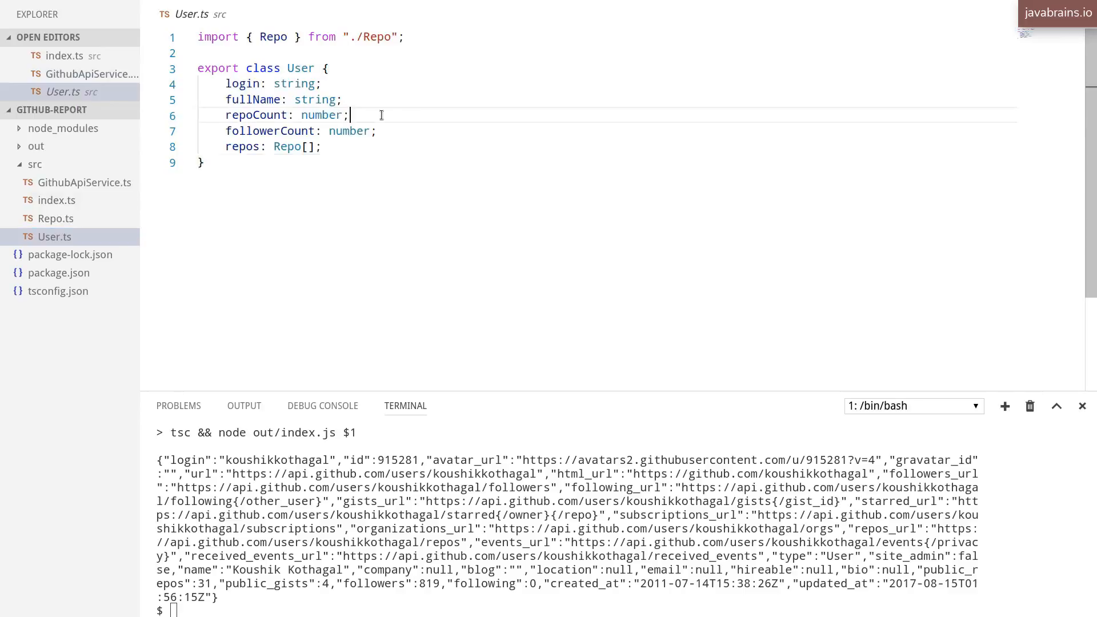
mouse_move(74, 189)
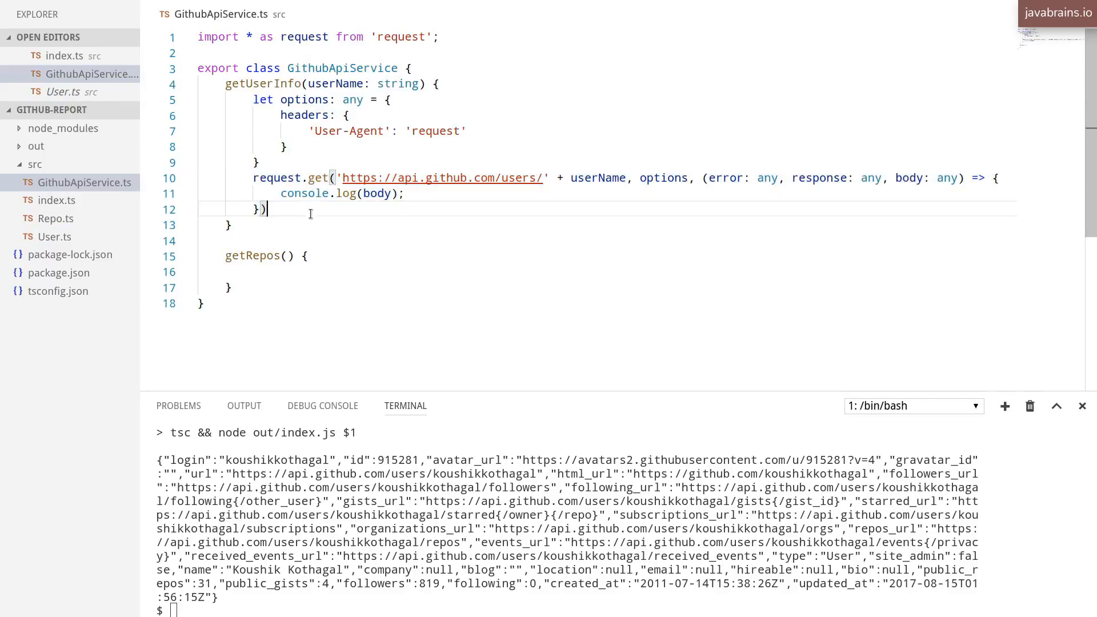
mouse_move(863, 177)
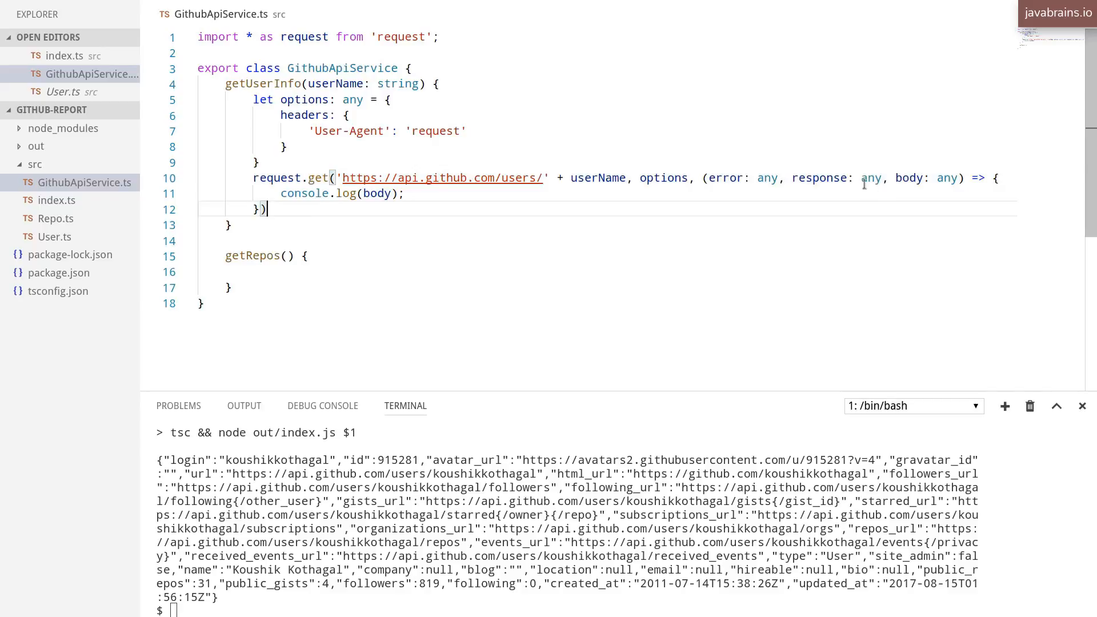
mouse_move(625, 181)
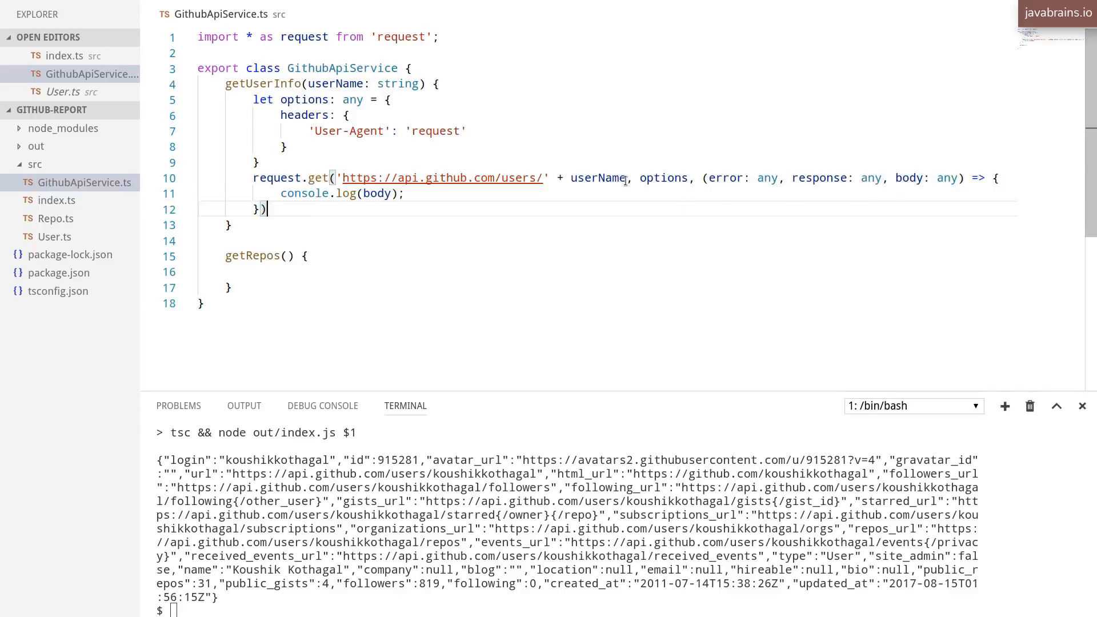
mouse_move(118, 243)
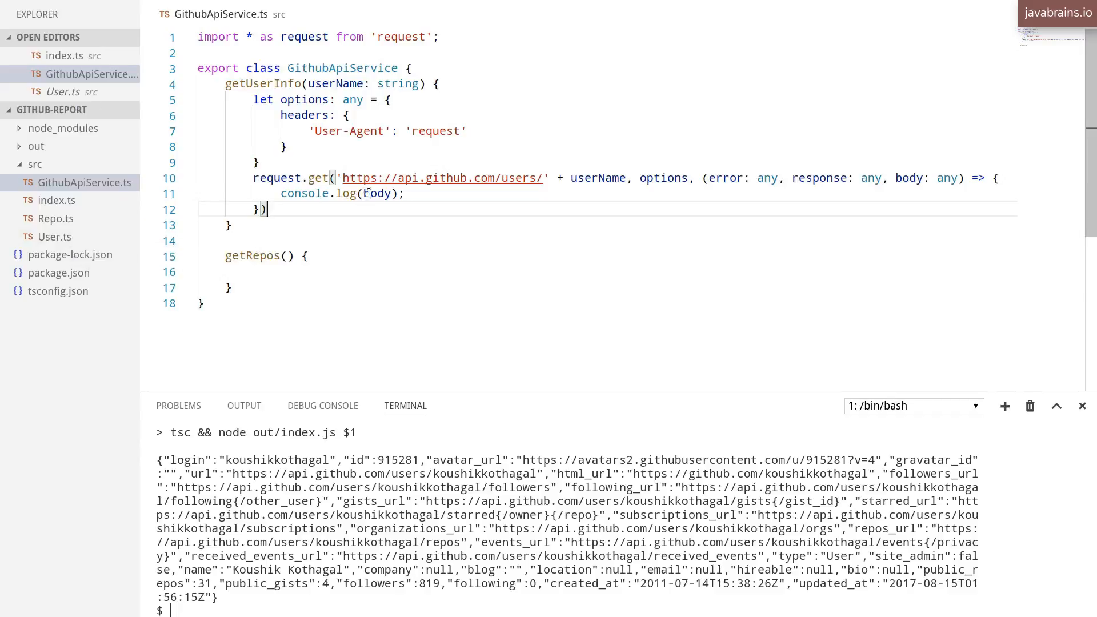
double_click(376, 193)
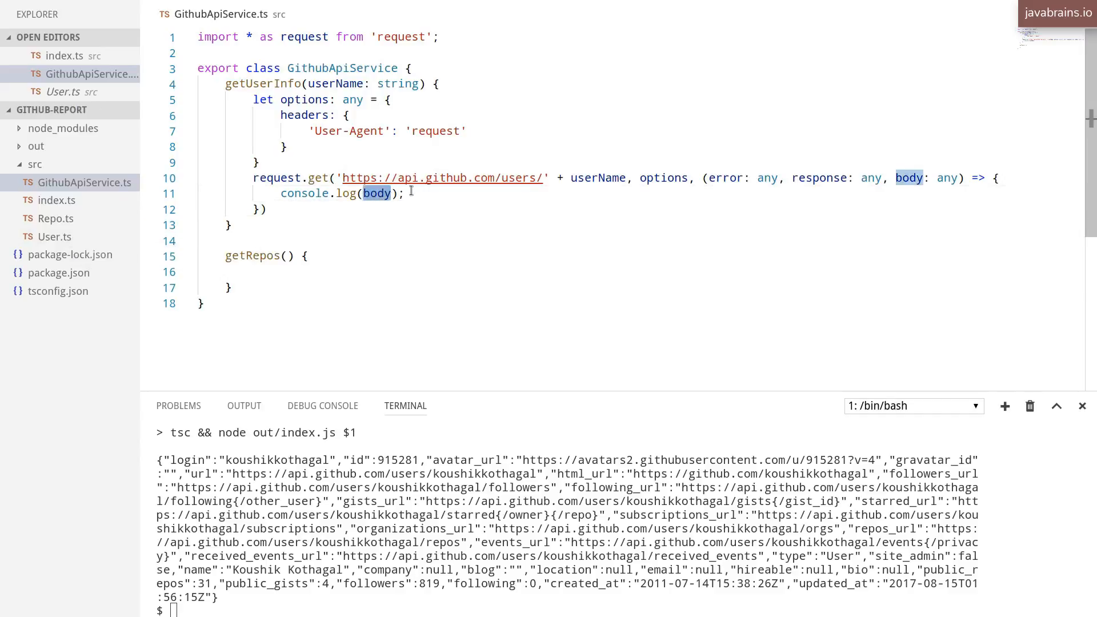
left_click(406, 193)
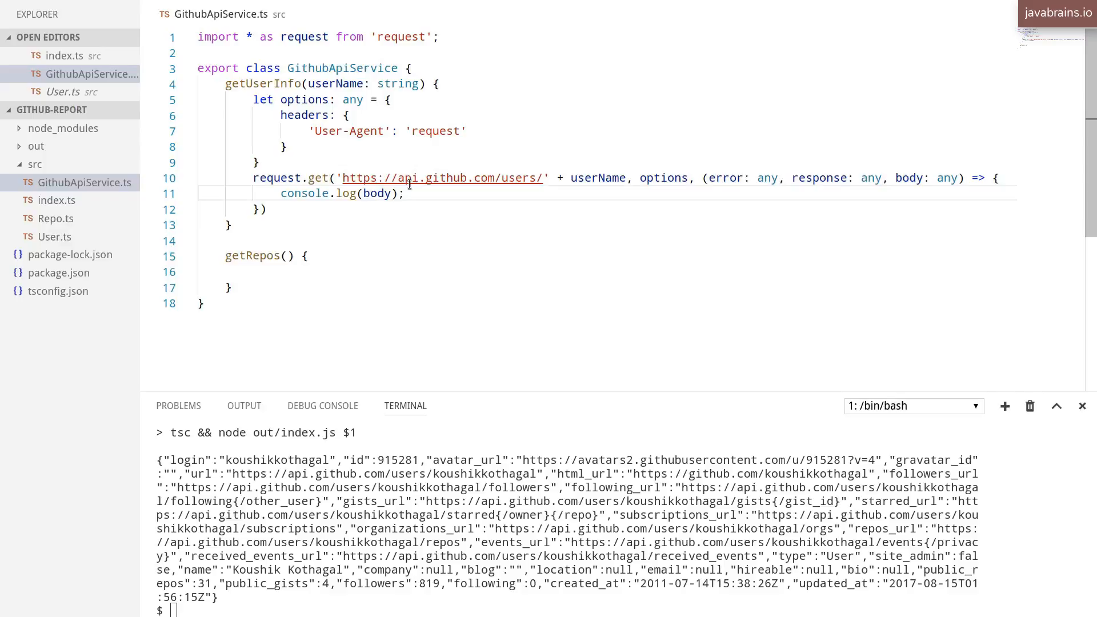
mouse_move(443, 177)
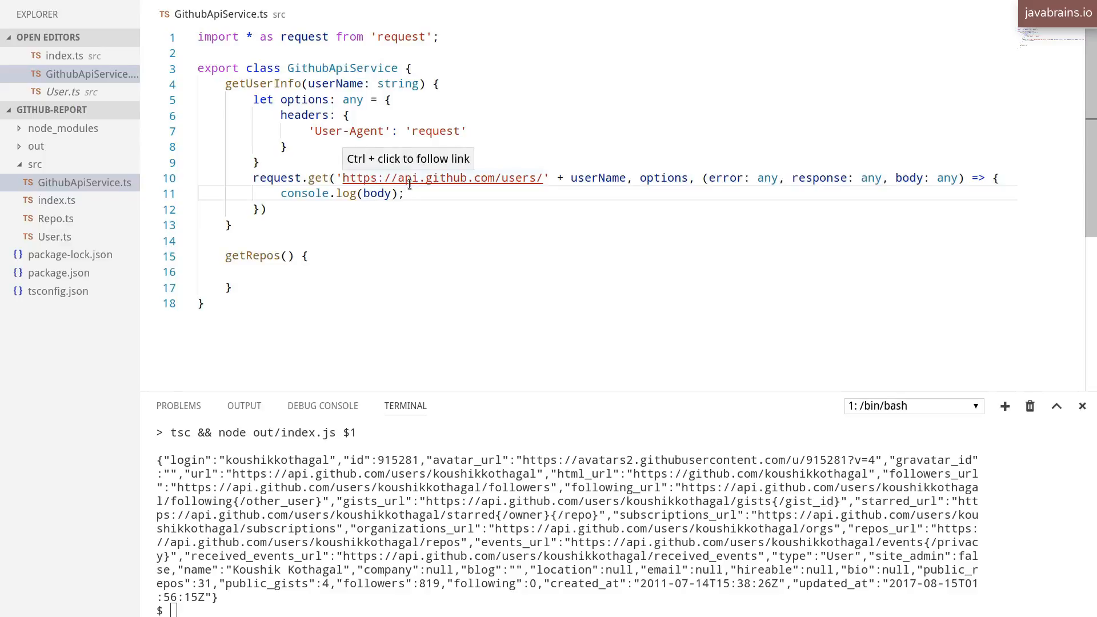
mouse_move(412, 200)
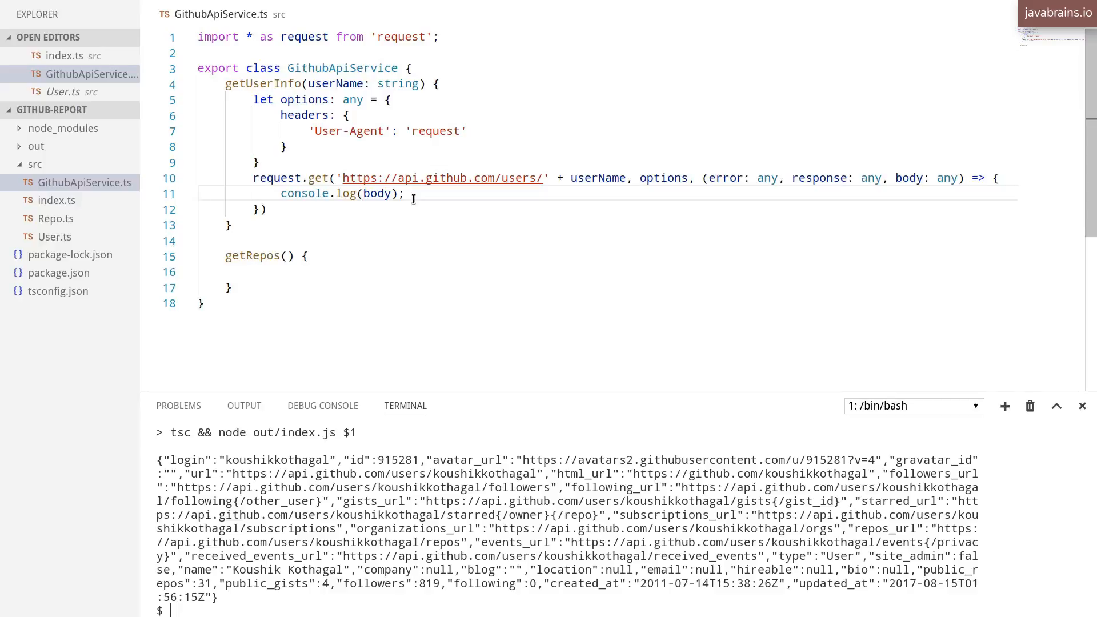
mouse_move(176, 243)
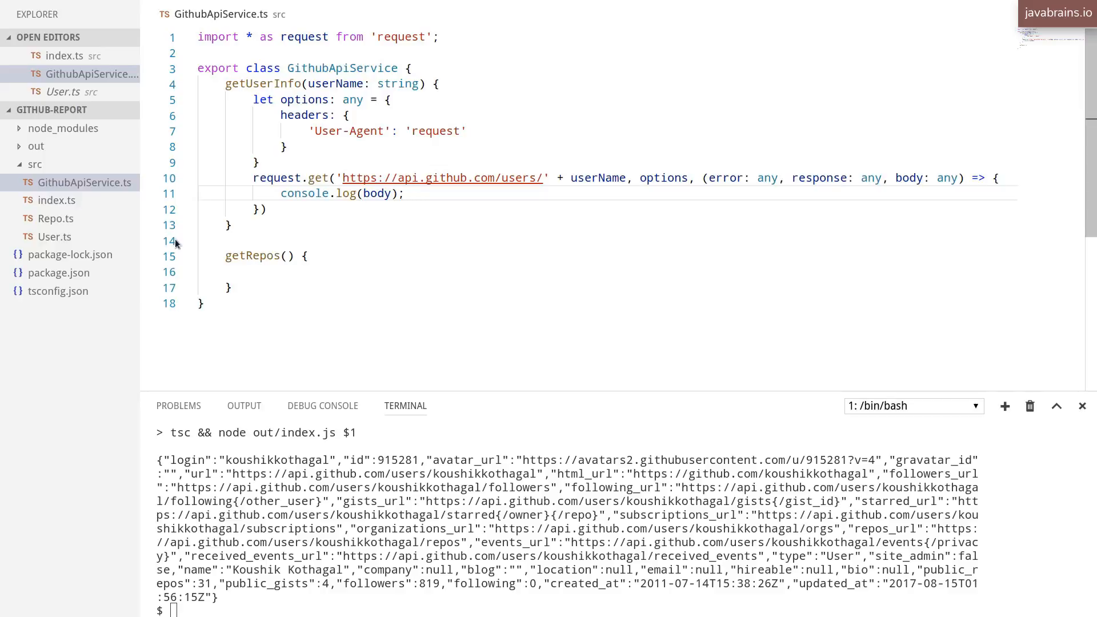
left_click(62, 237)
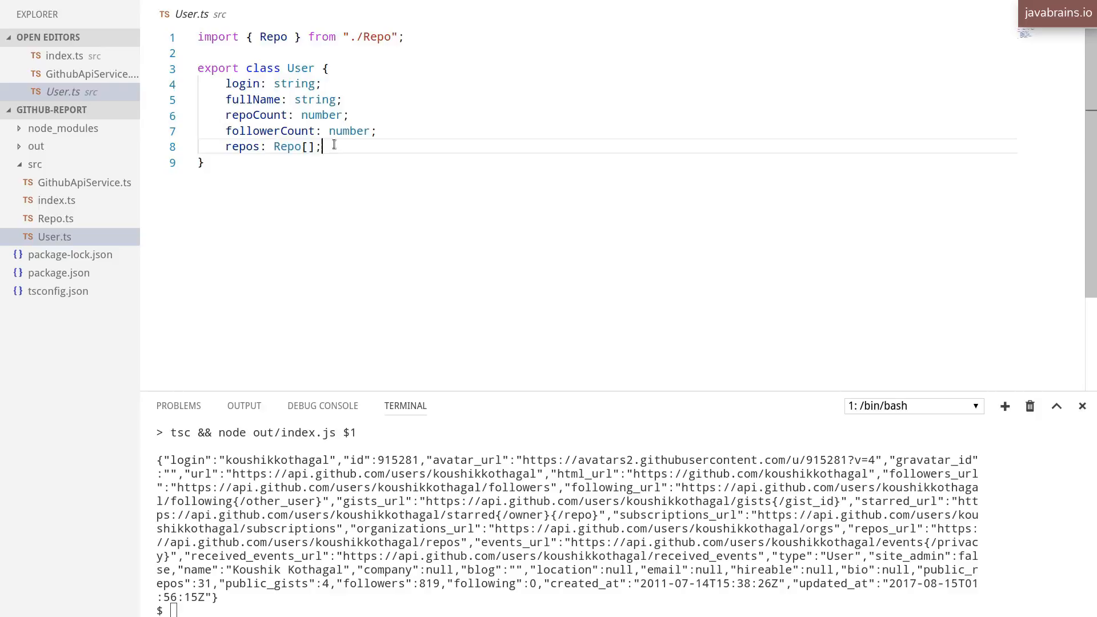
Step: Add constructor(userResponse: any) below the User class fields
key("Backspace")
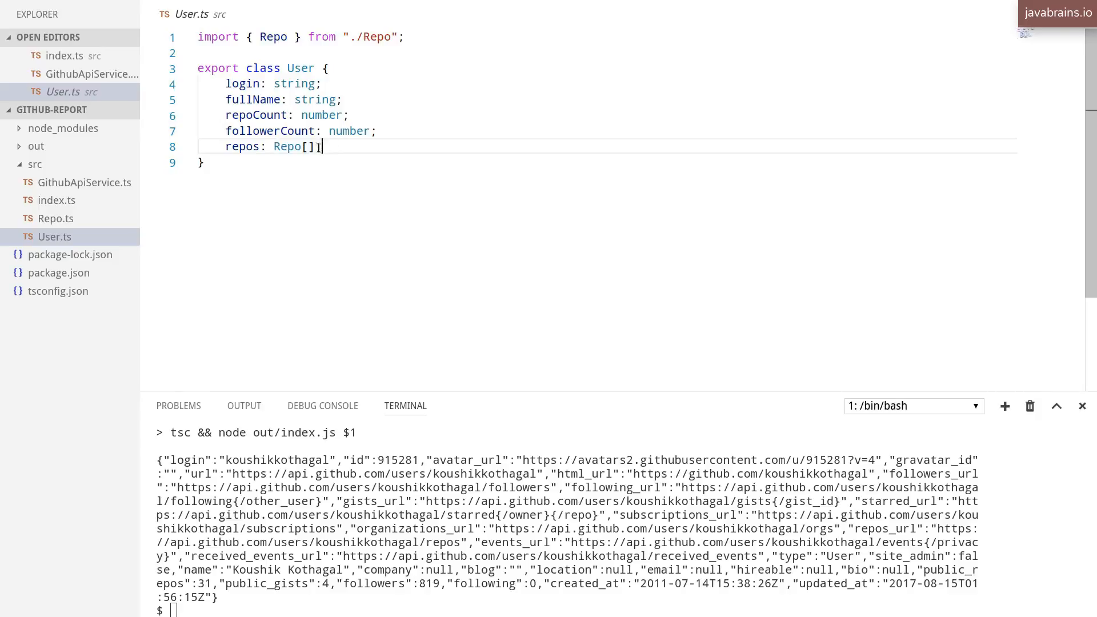
type(";")
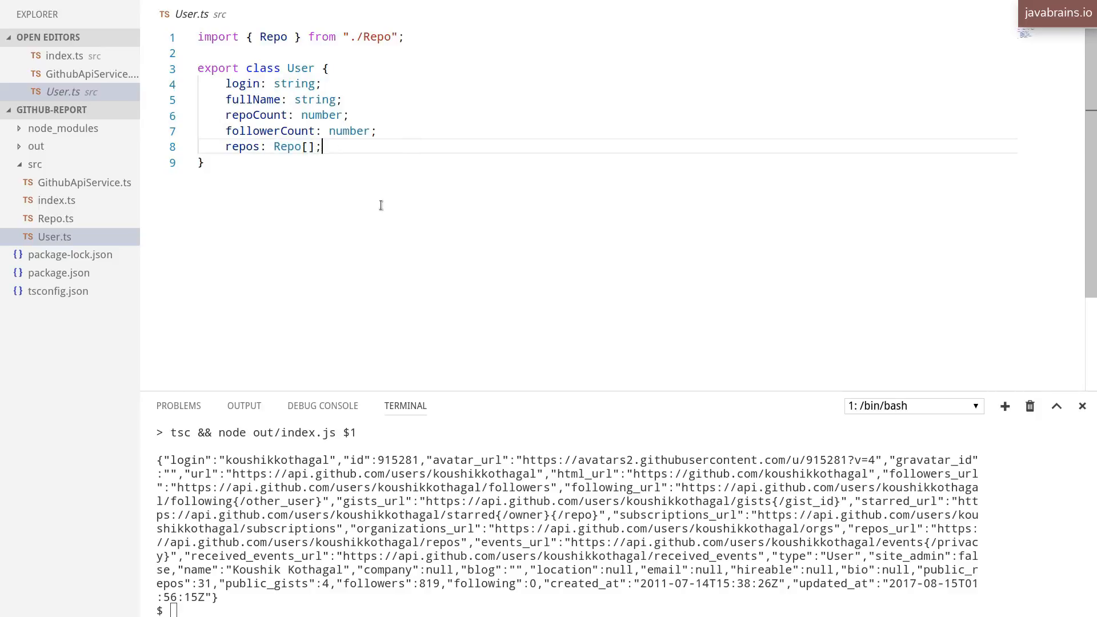
mouse_move(348, 147)
type("constructor(")
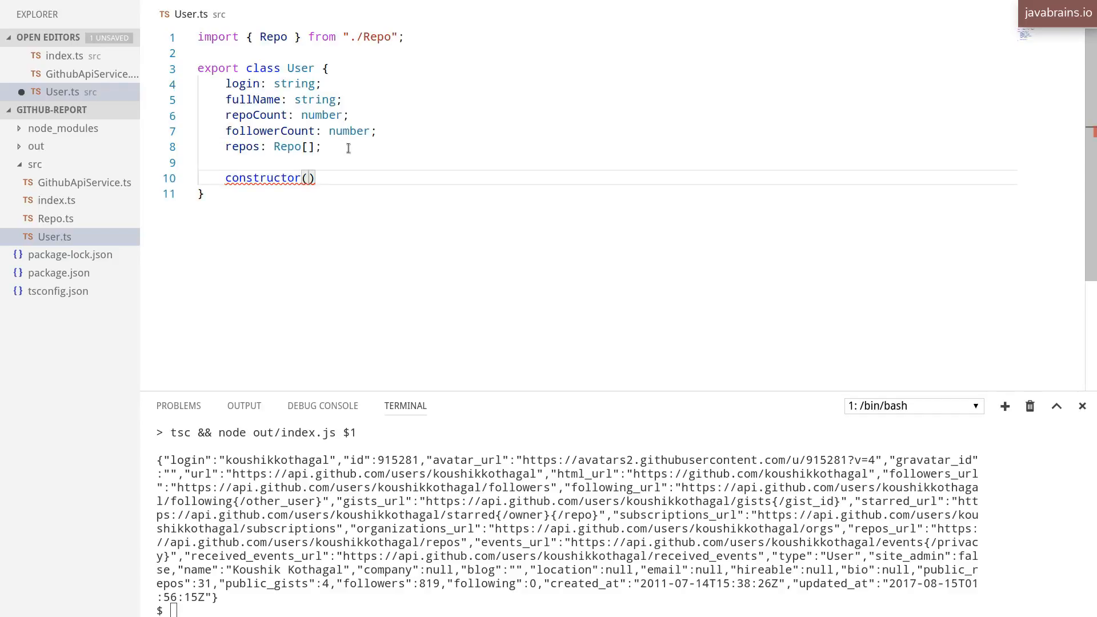
type("userResponse")
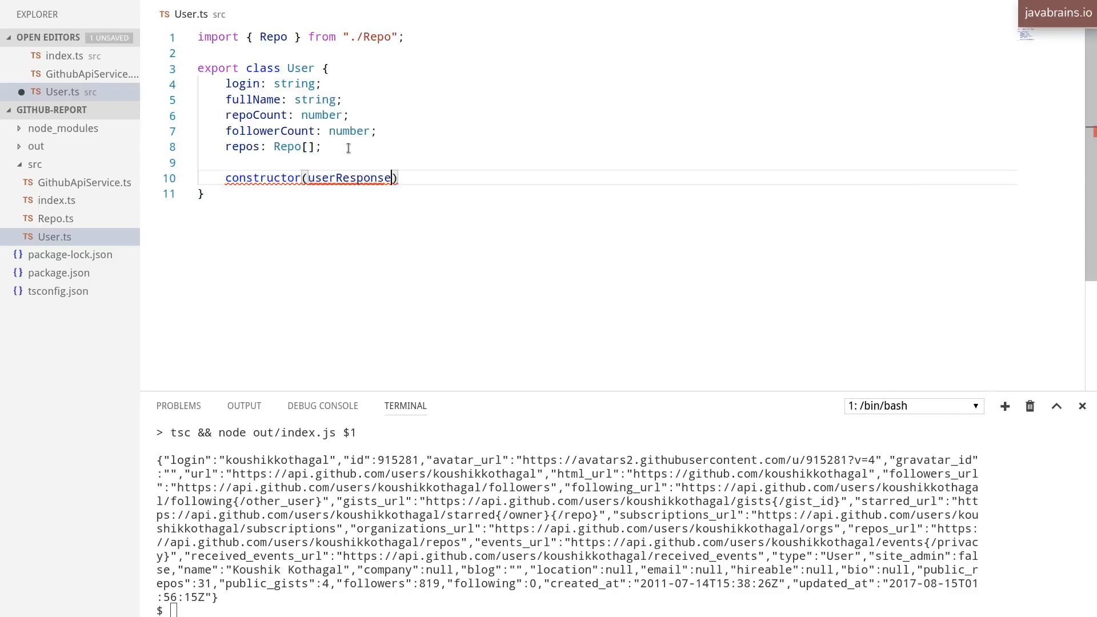
type(": any")
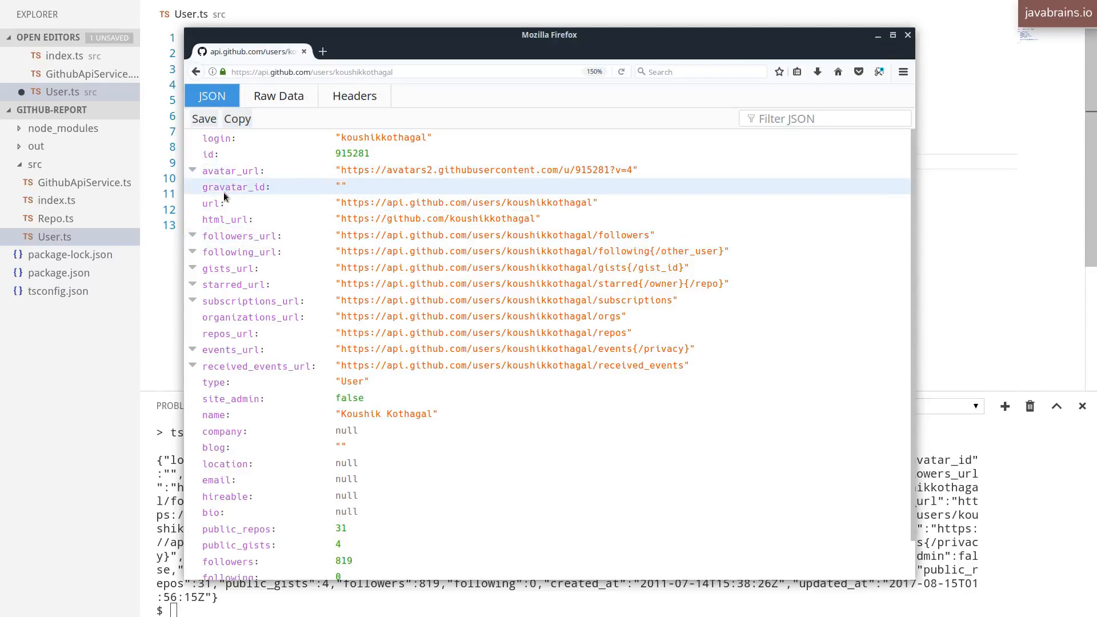
scroll("down", 3)
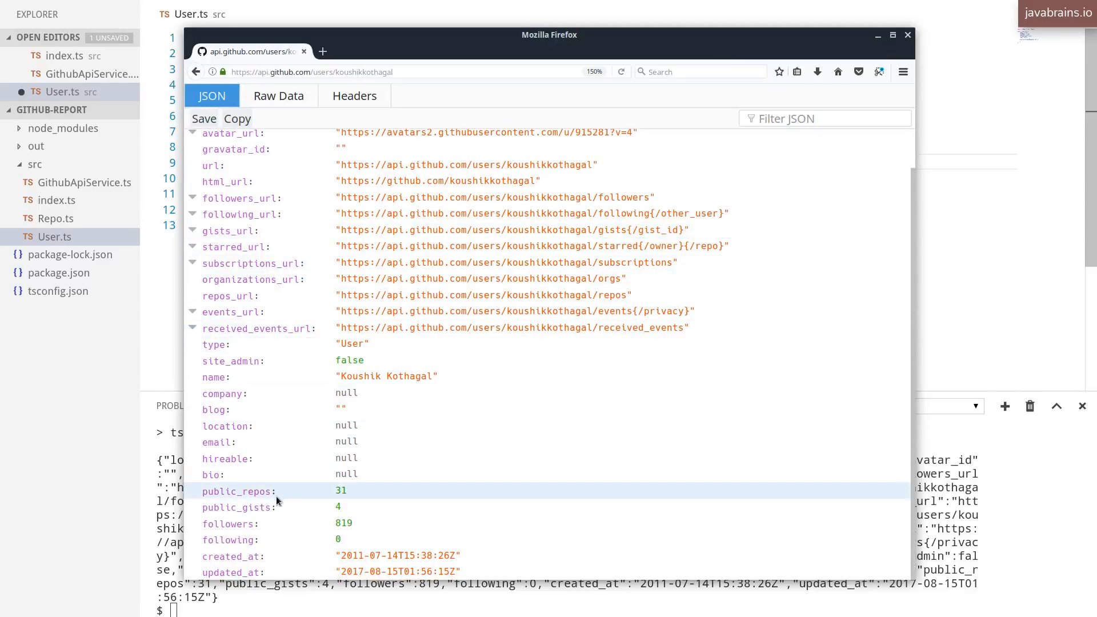
mouse_move(969, 259)
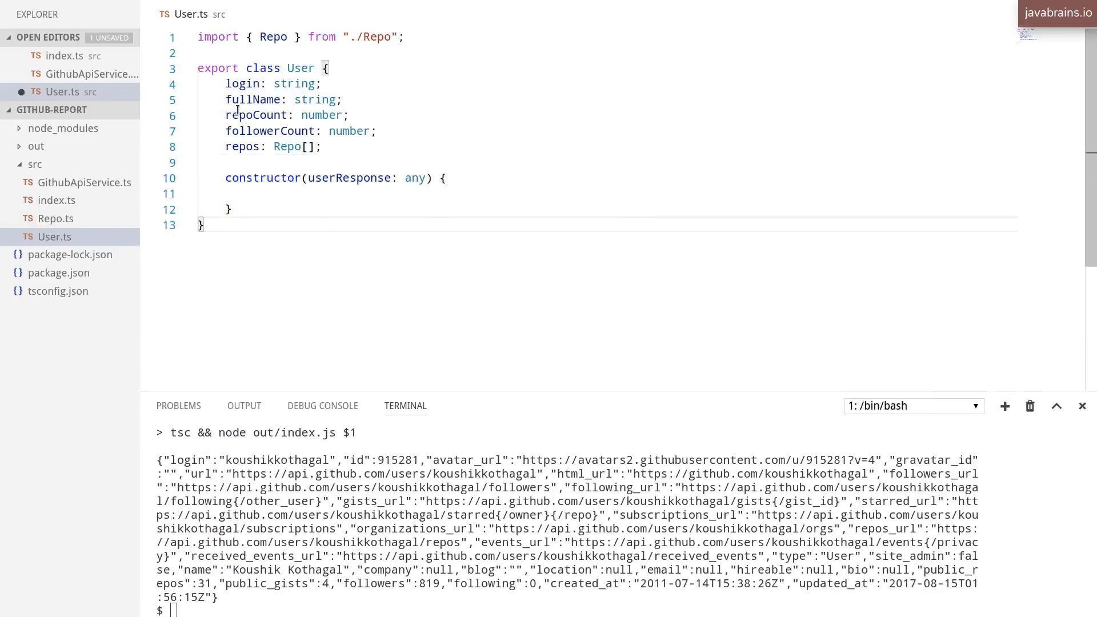
double_click(349, 131)
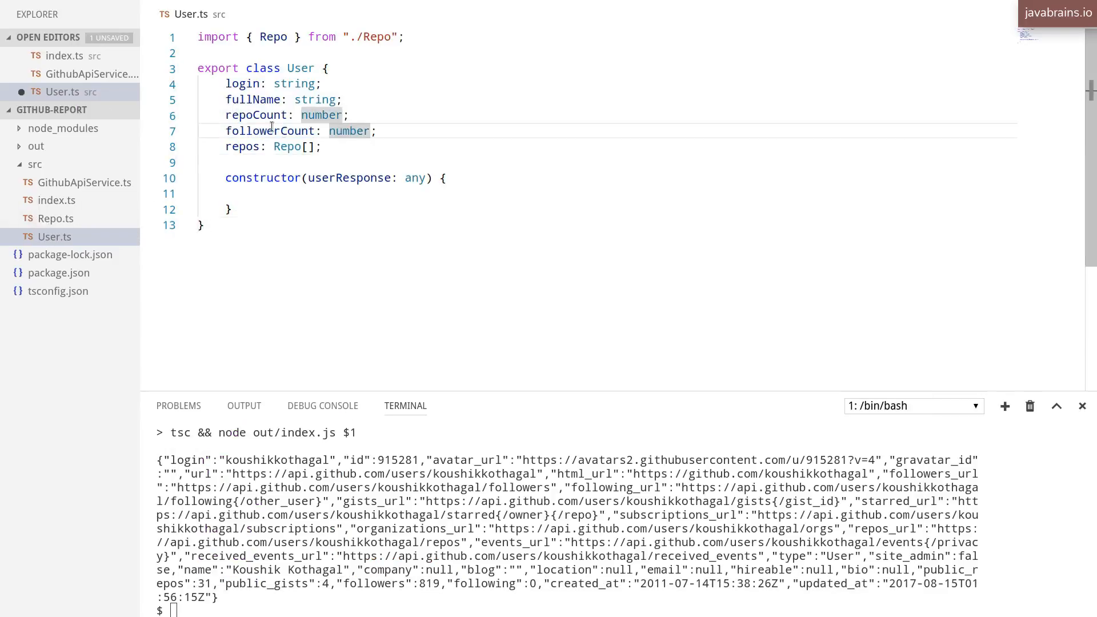
double_click(255, 115)
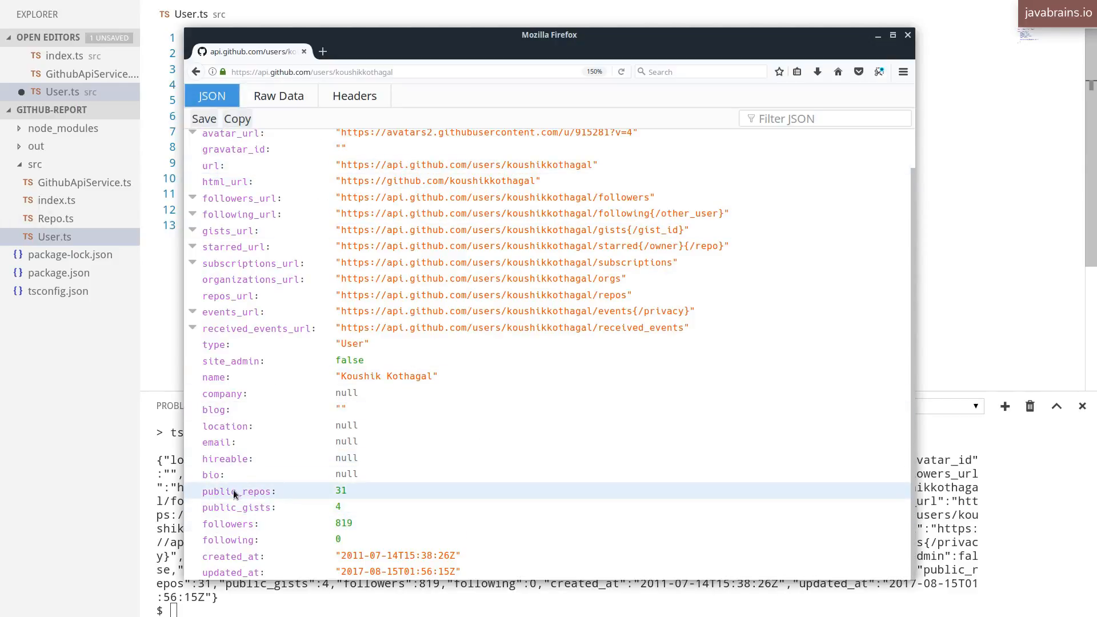
mouse_move(250, 496)
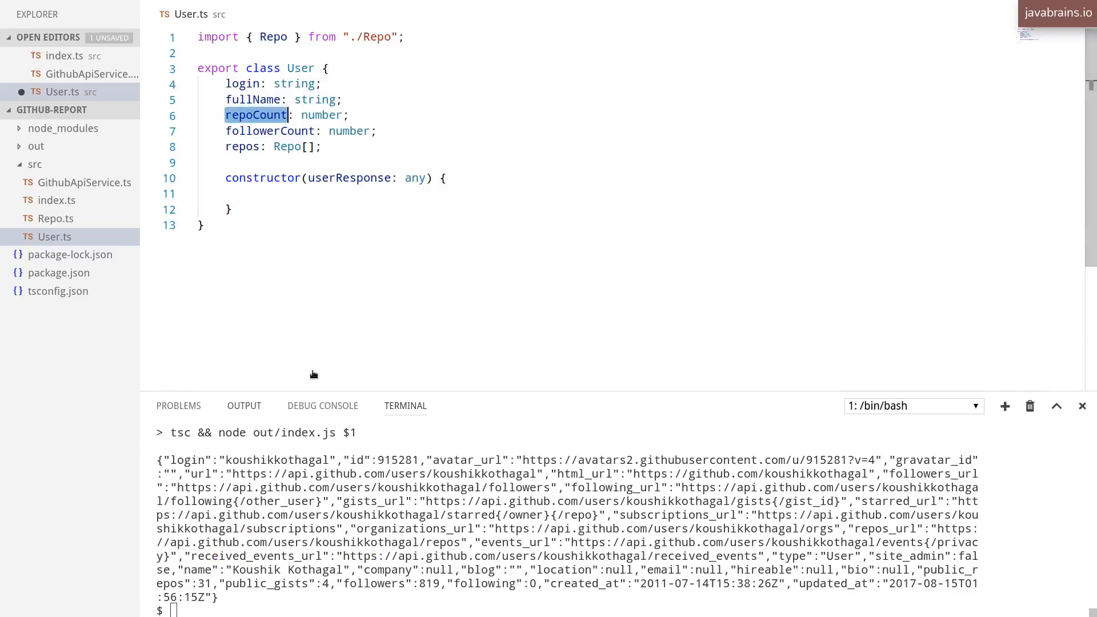
left_click(370, 193)
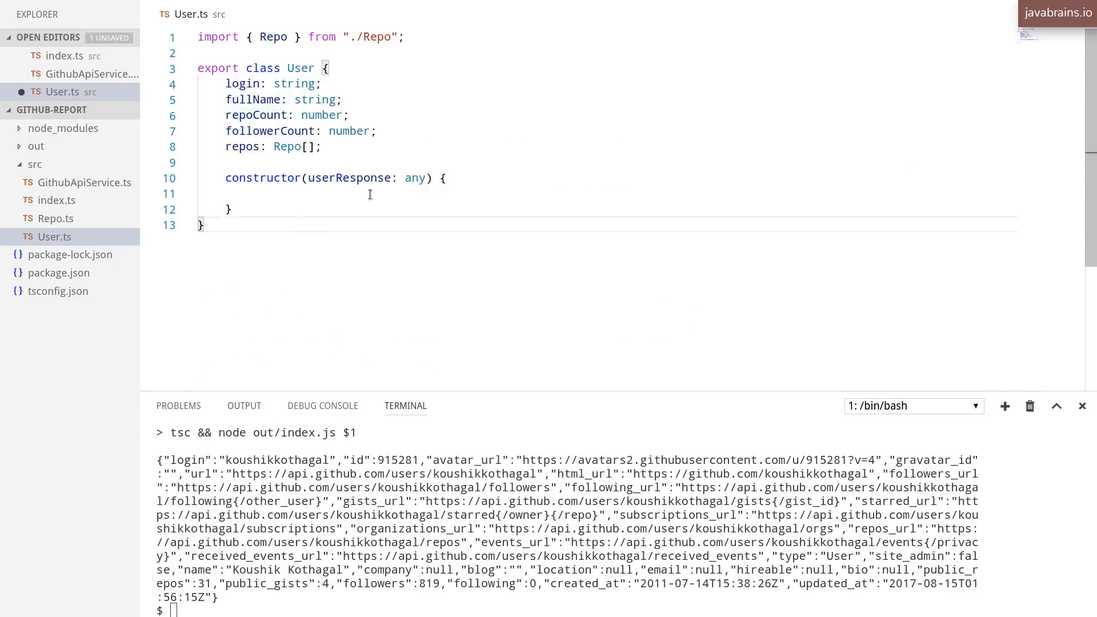
double_click(348, 178)
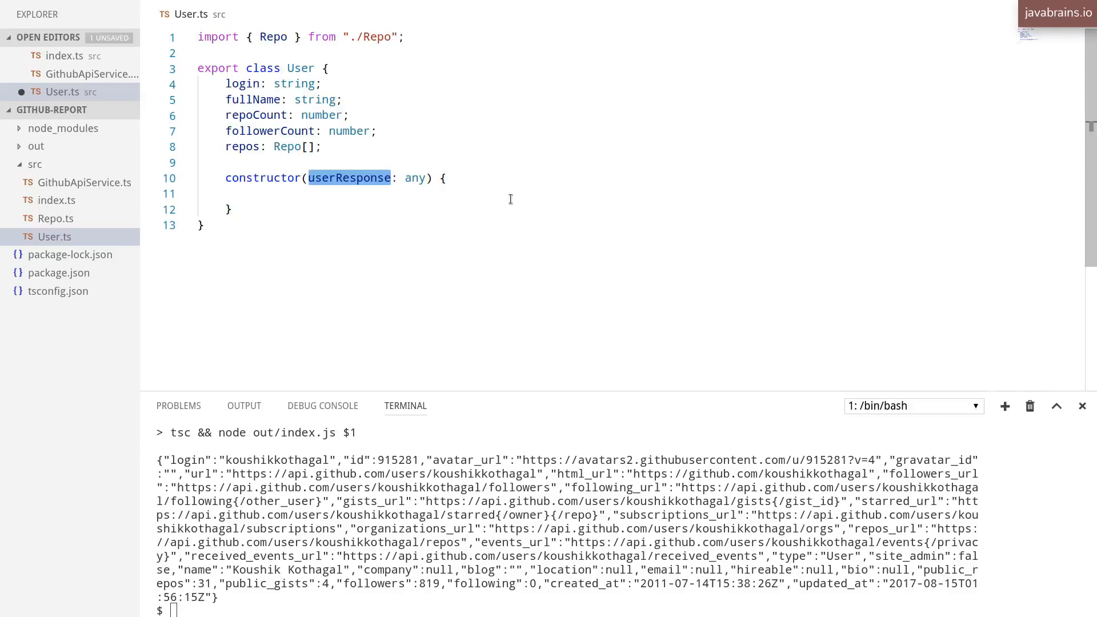
mouse_move(534, 213)
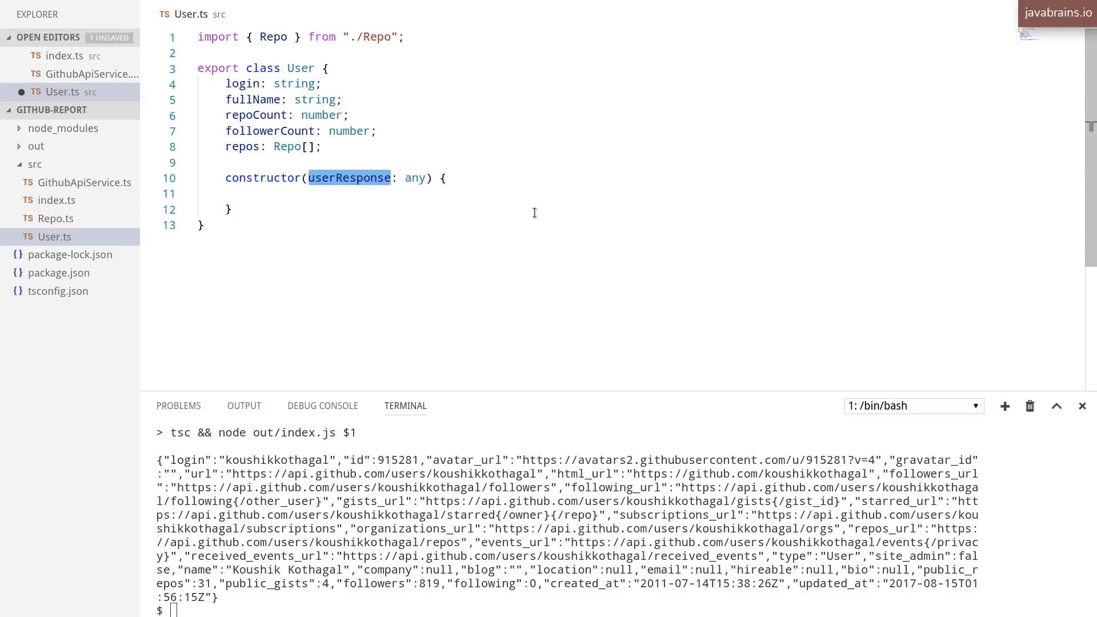
Step: Begin the constructor body with this.login = userResponse.login
left_click(253, 194)
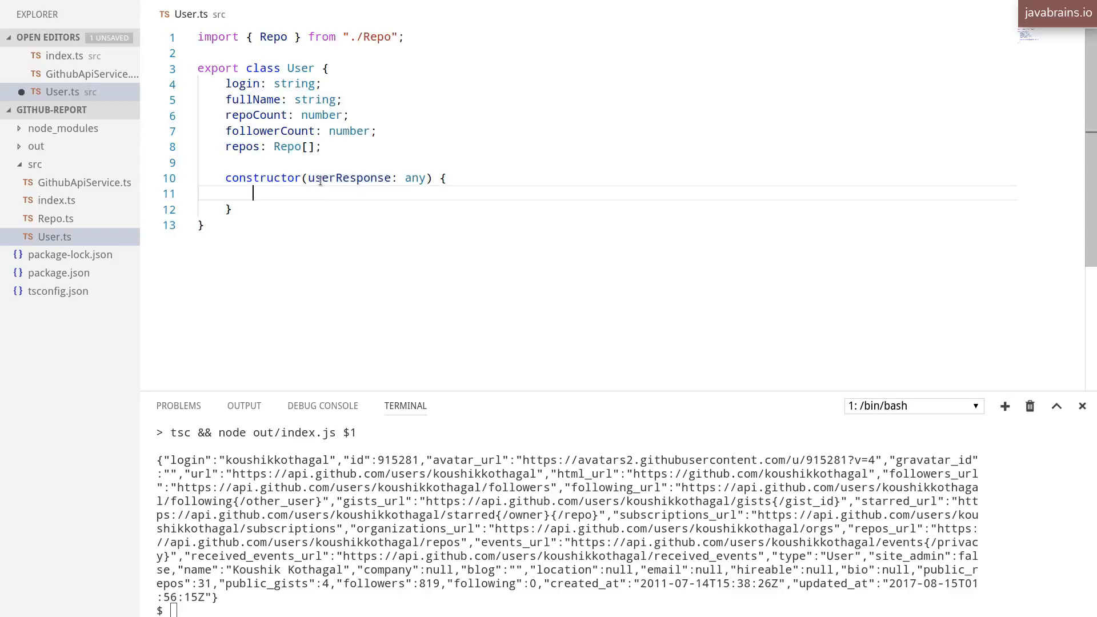
mouse_move(343, 178)
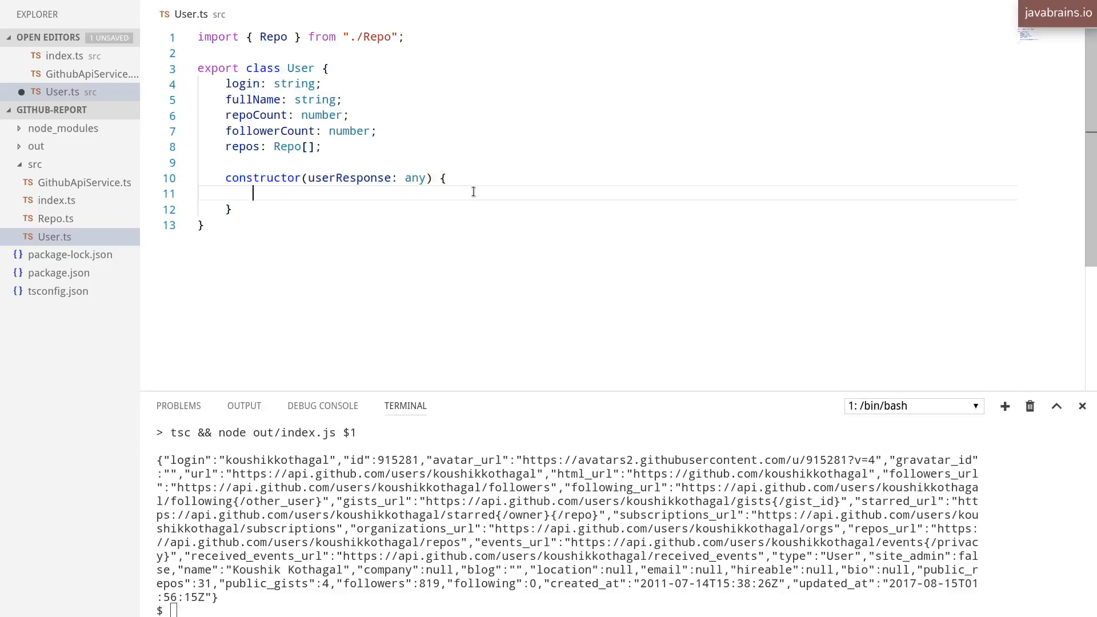
type("this.l")
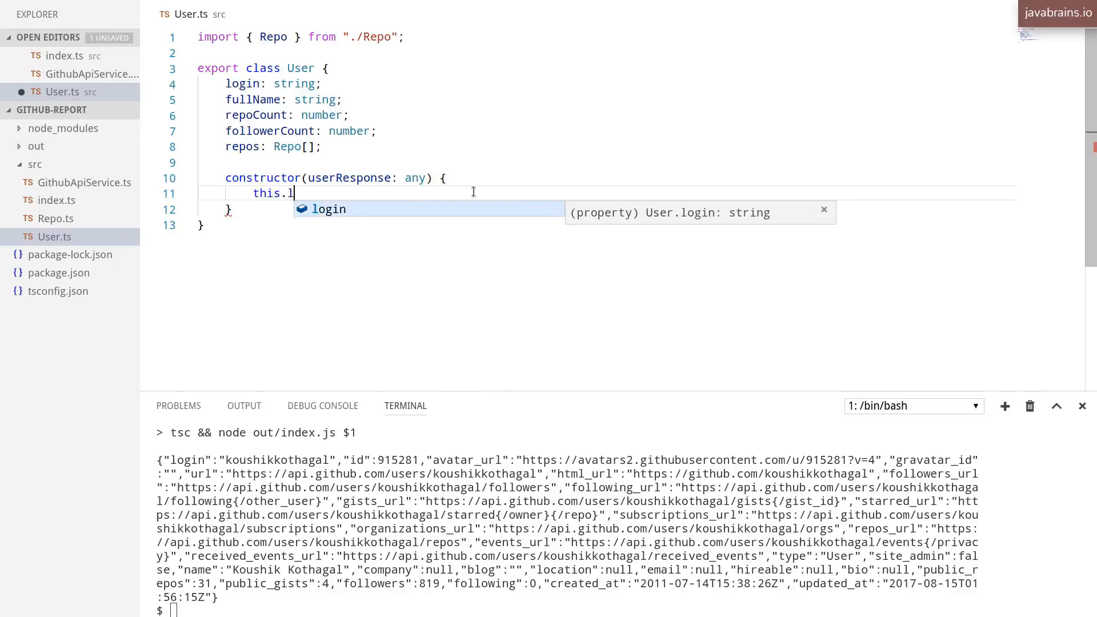
type("ogin = login;")
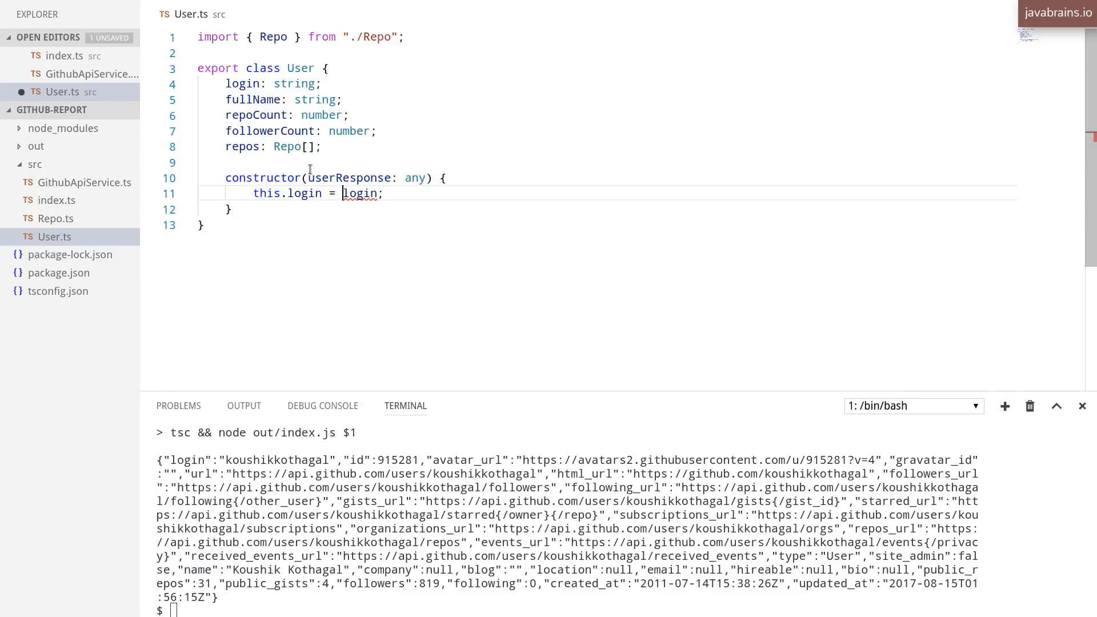
type("userRe")
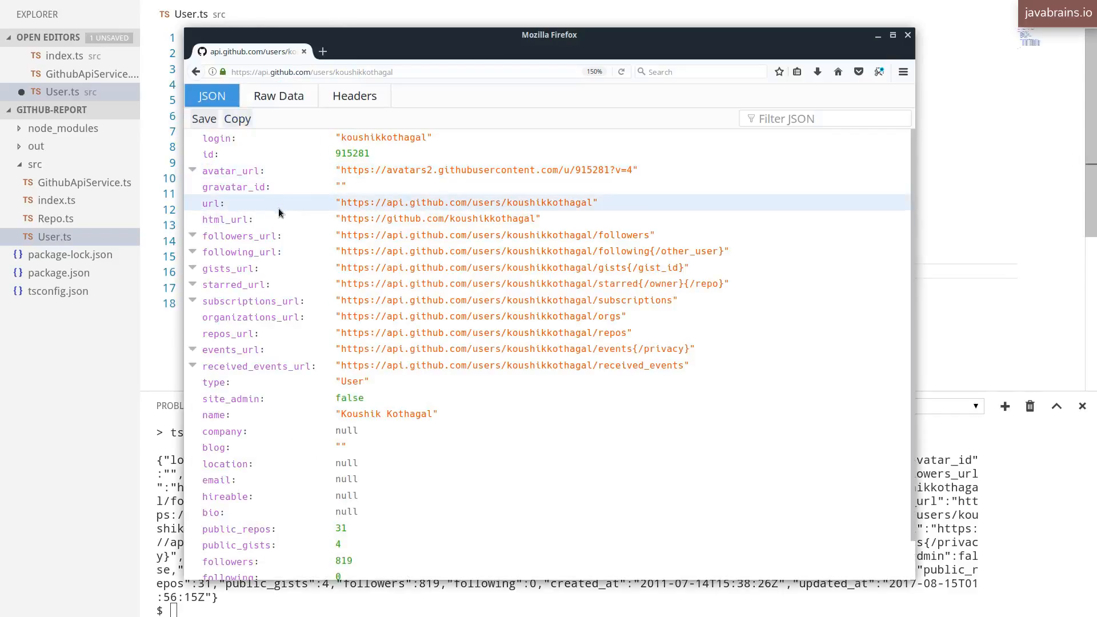
mouse_move(256, 418)
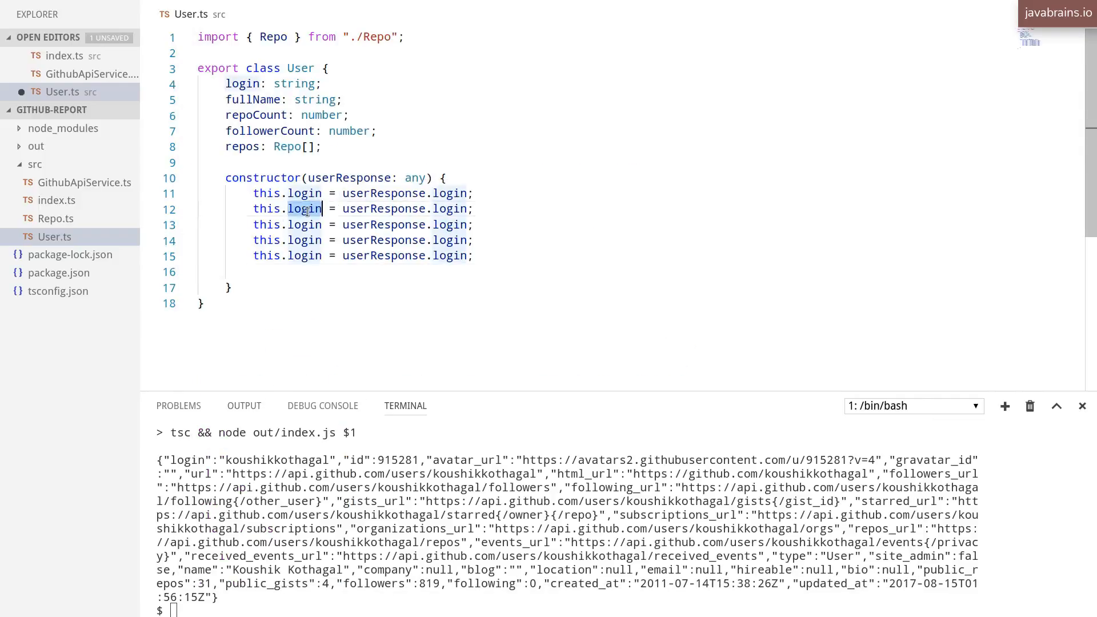
Step: Change the second constructor line to this.fullName = userResponse.name
type("fullName")
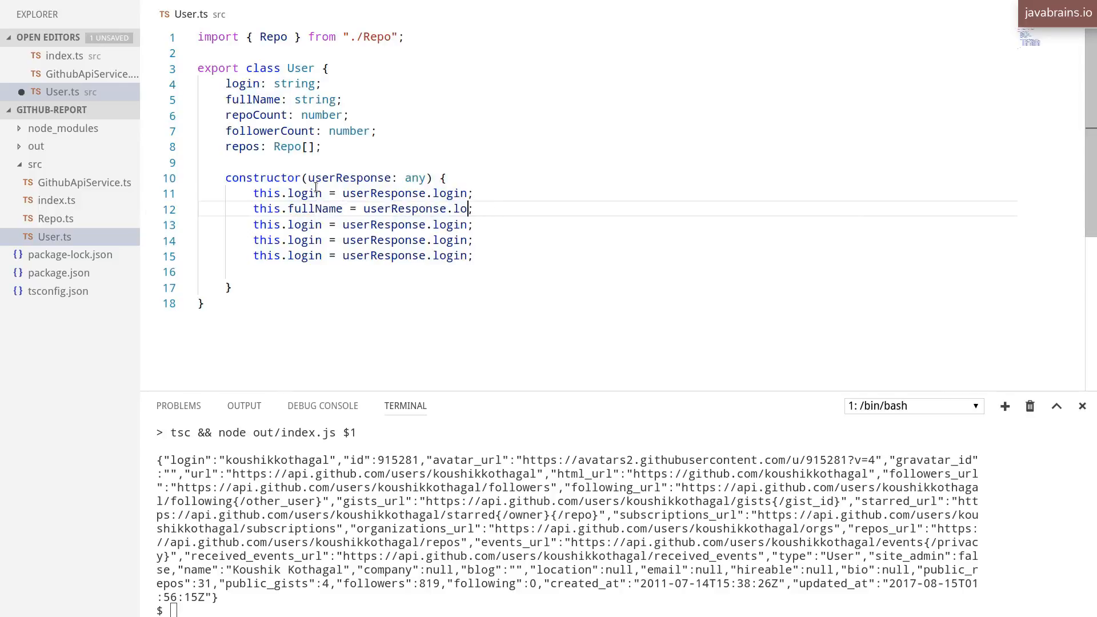
type("name")
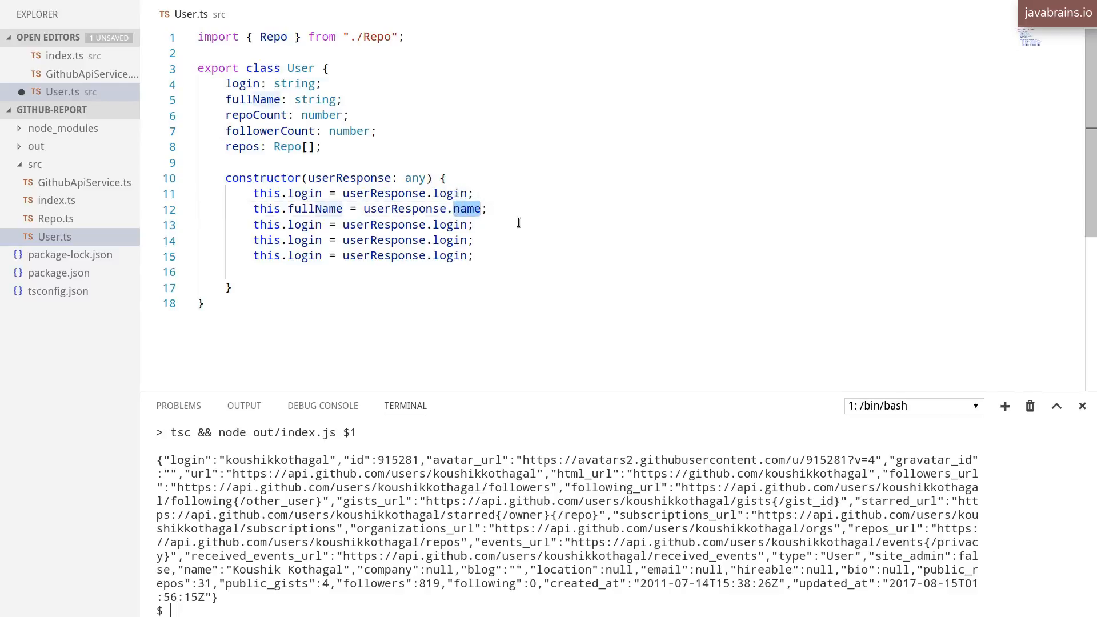
mouse_move(324, 215)
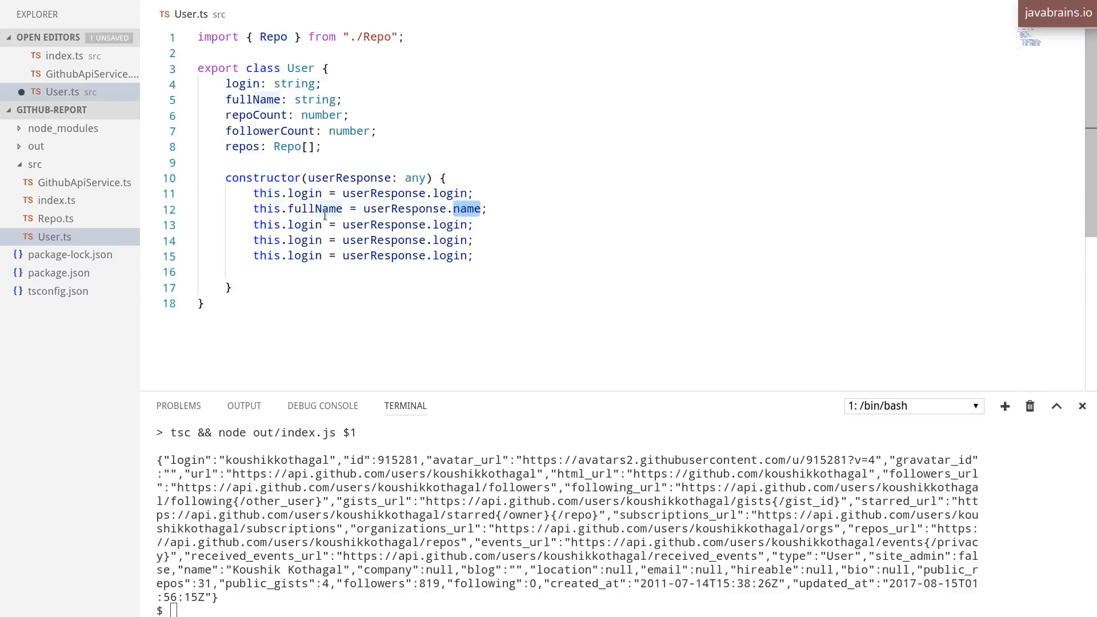
double_click(315, 209)
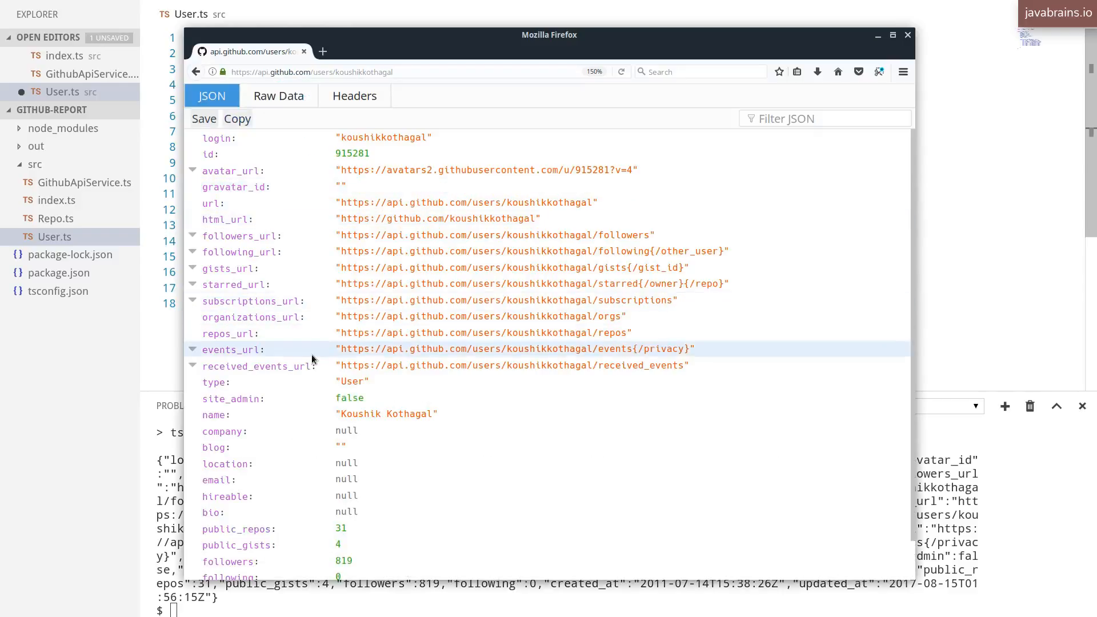
Step: Assign repoCount from userResponse.public_repos and followerCount from userResponse.followers
scroll("down", 3)
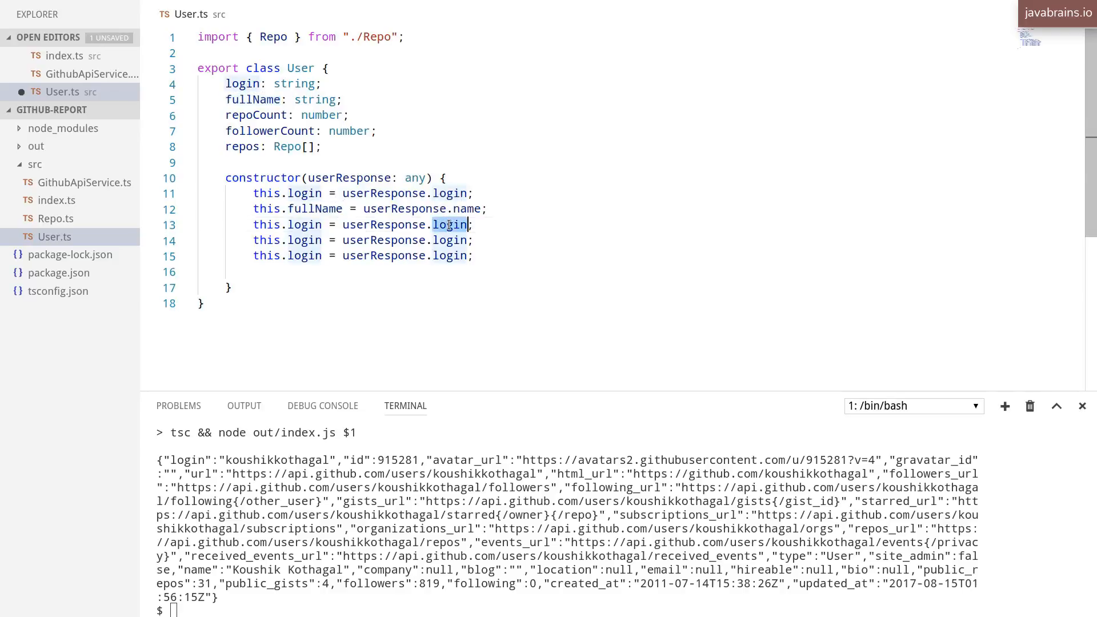
type("public")
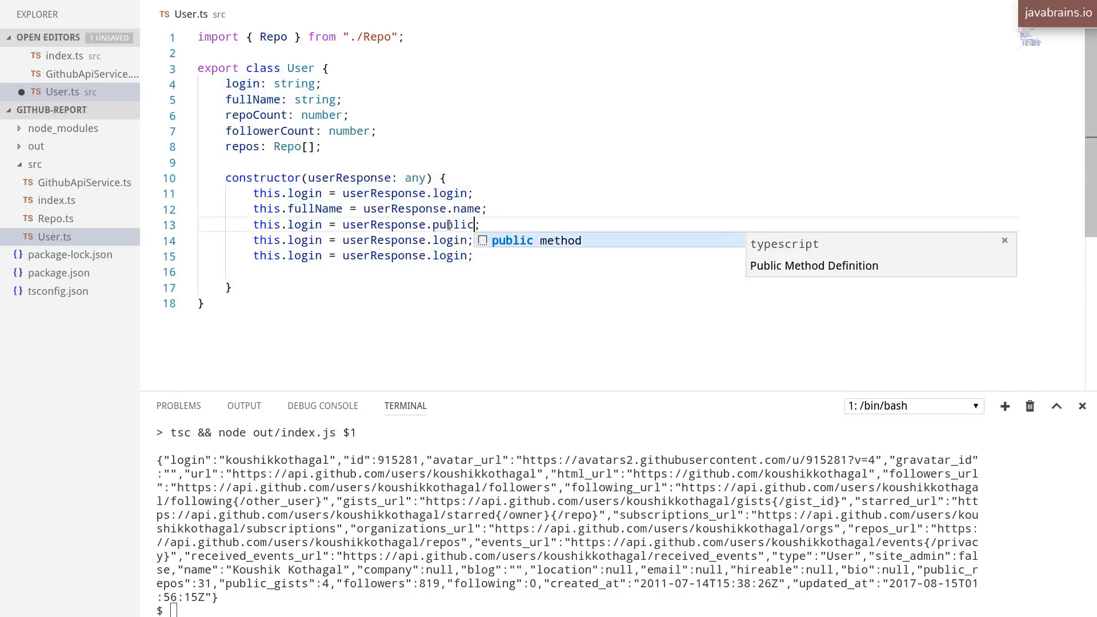
type("_repos")
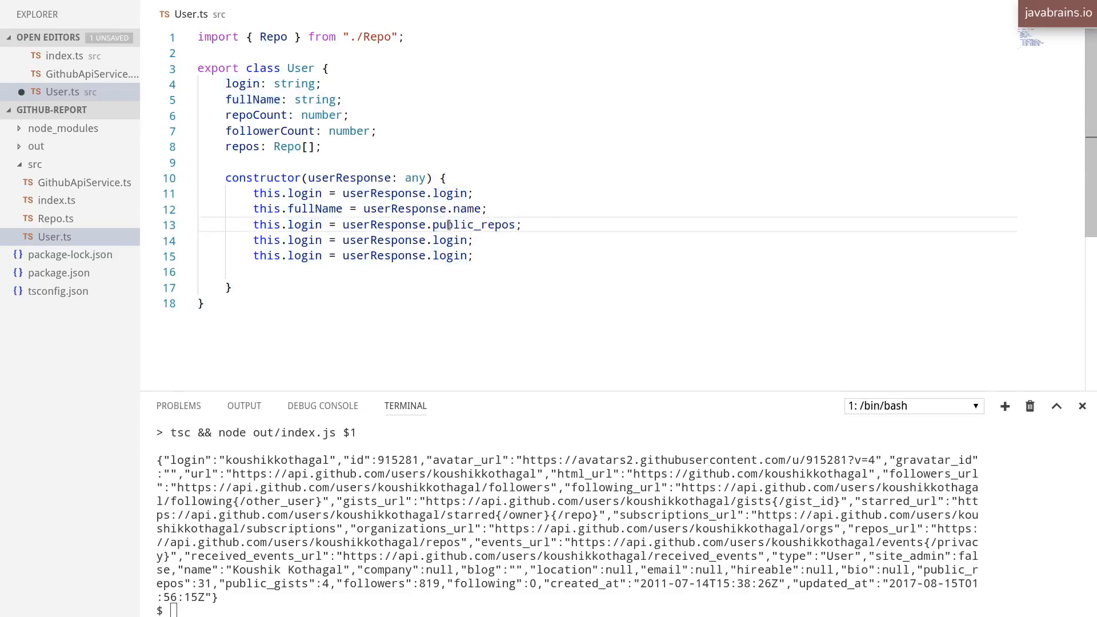
double_click(305, 224)
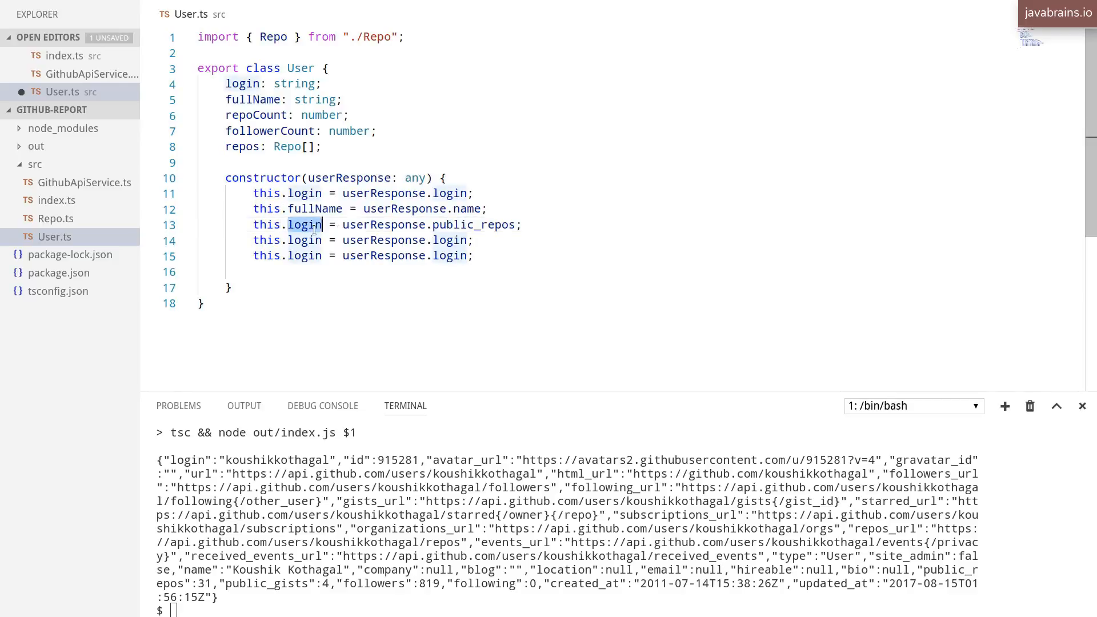
type("repoCount")
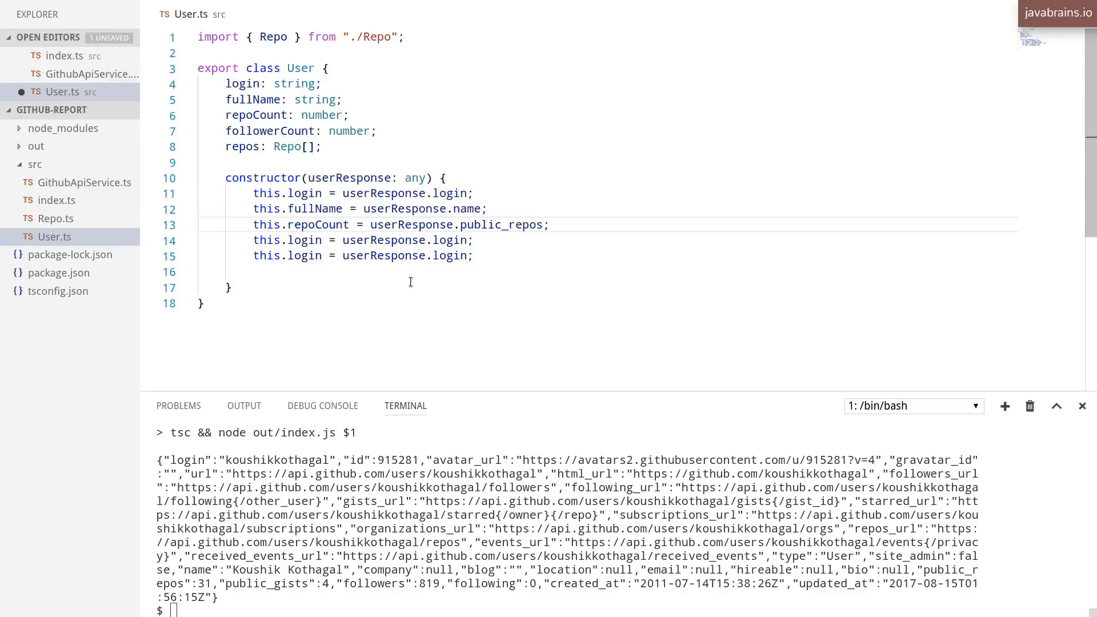
type("followers")
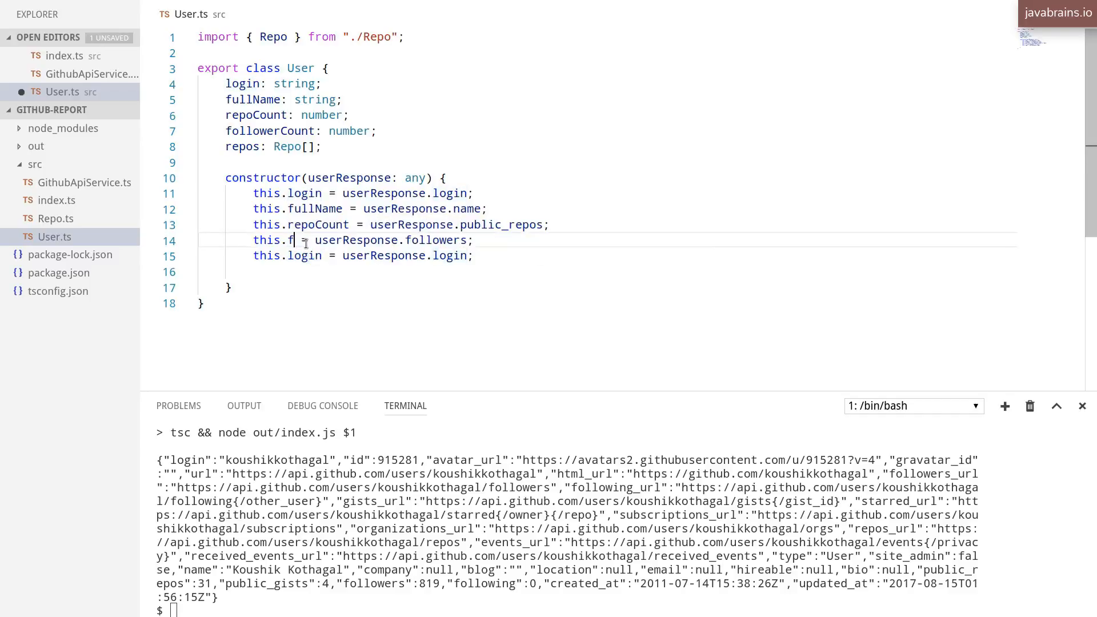
type("ollowerCount")
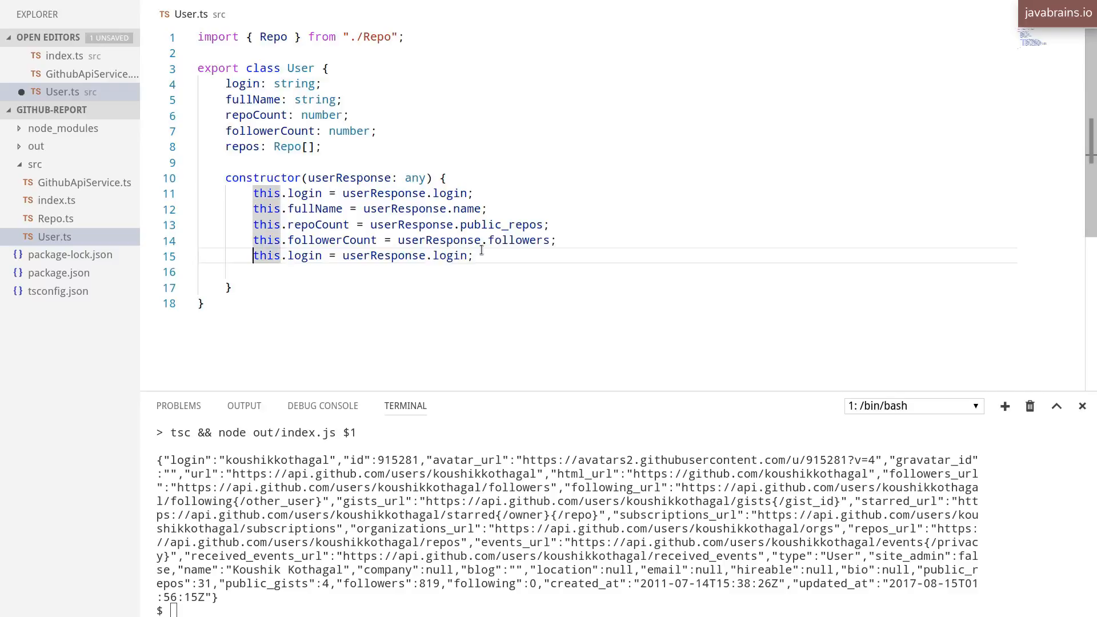
Step: Comment out the leftover login line, make repos optional, and return to GithubApiService.ts
key("ctrl+/")
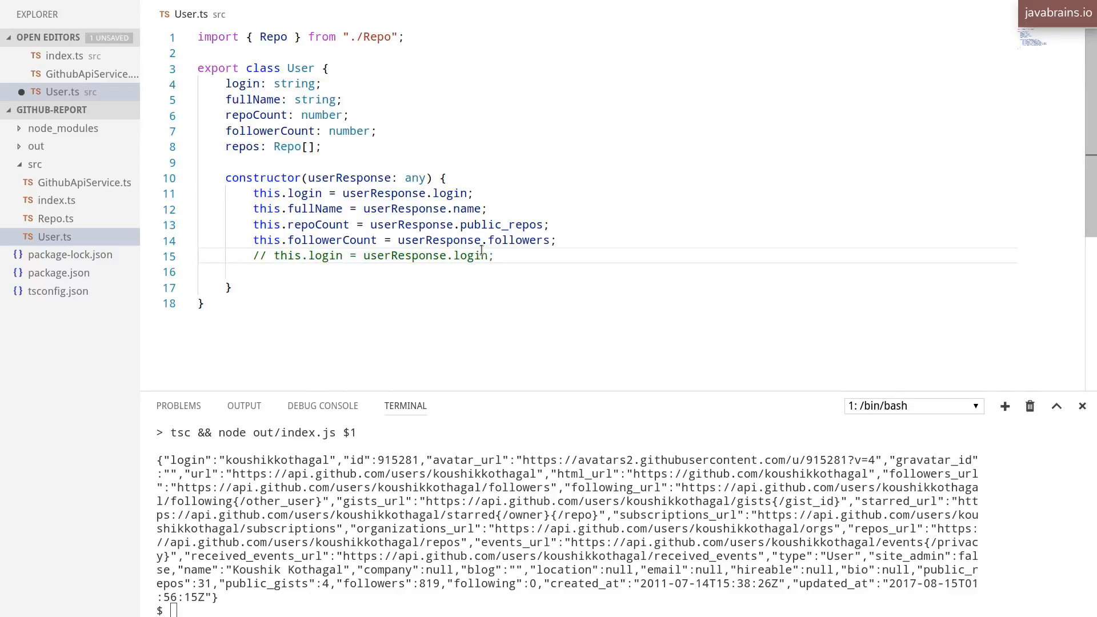
double_click(241, 146)
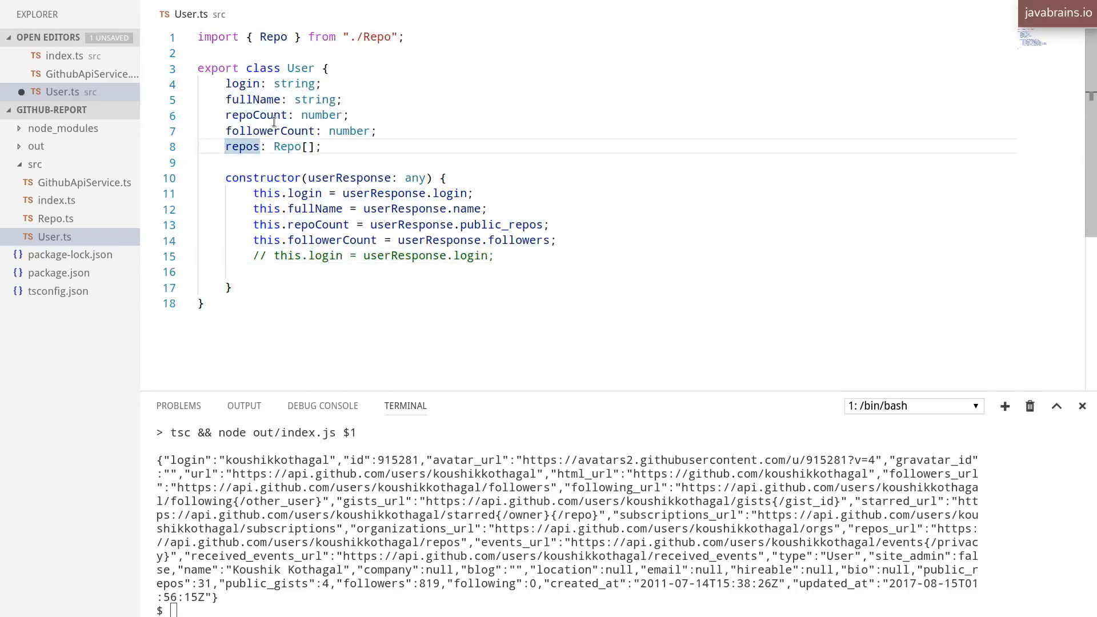
type("?")
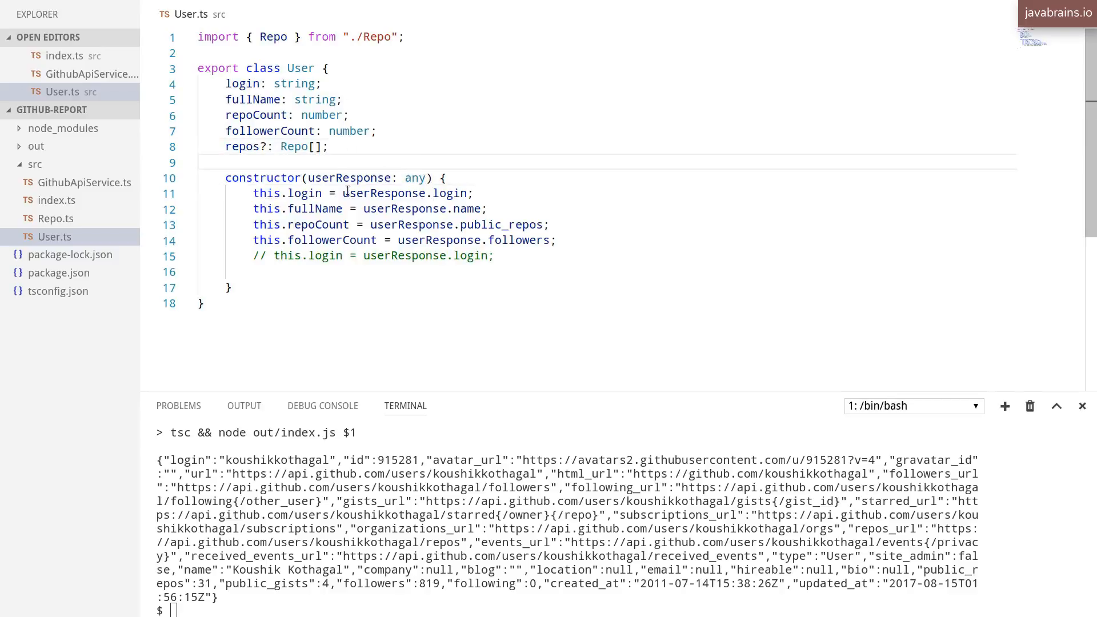
double_click(243, 147)
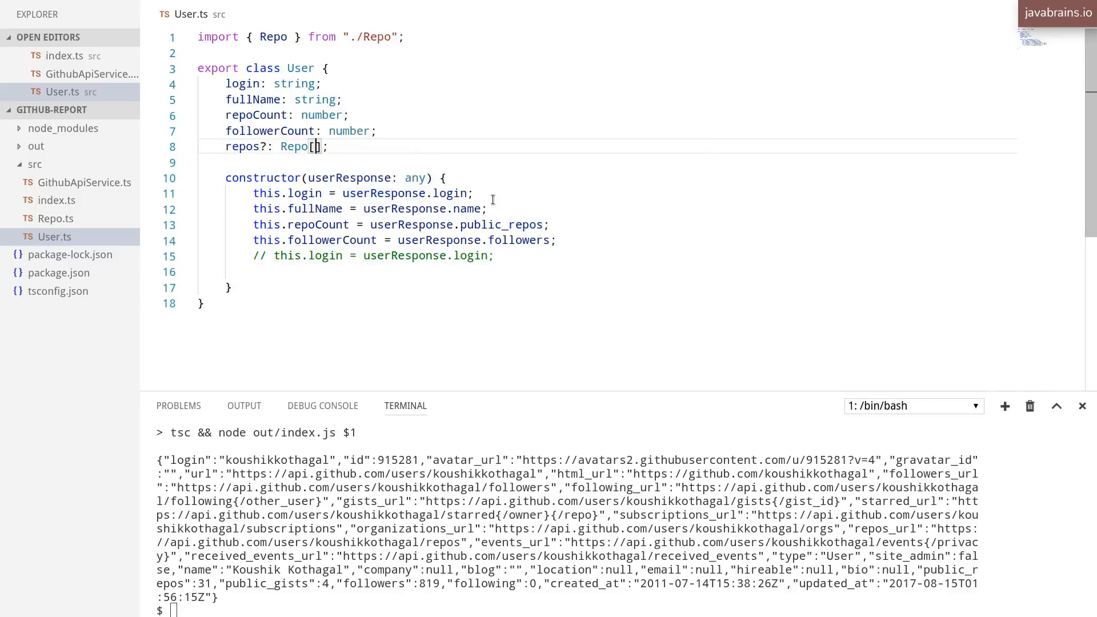
left_click(87, 74)
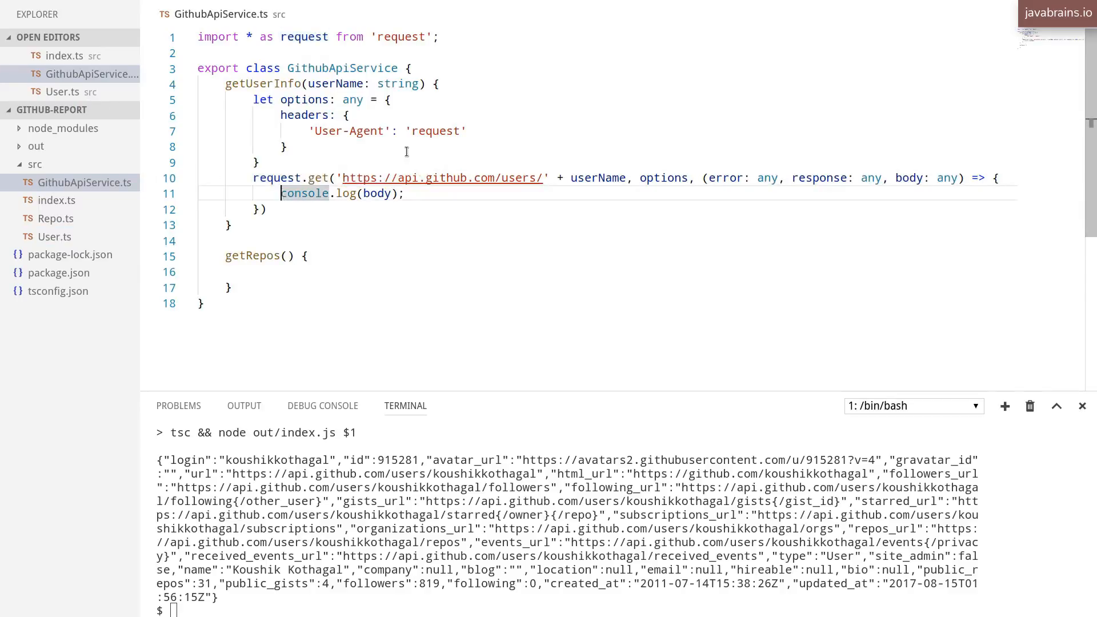
Step: Replace console.log(body) with let user = new User(body);
key("Delete")
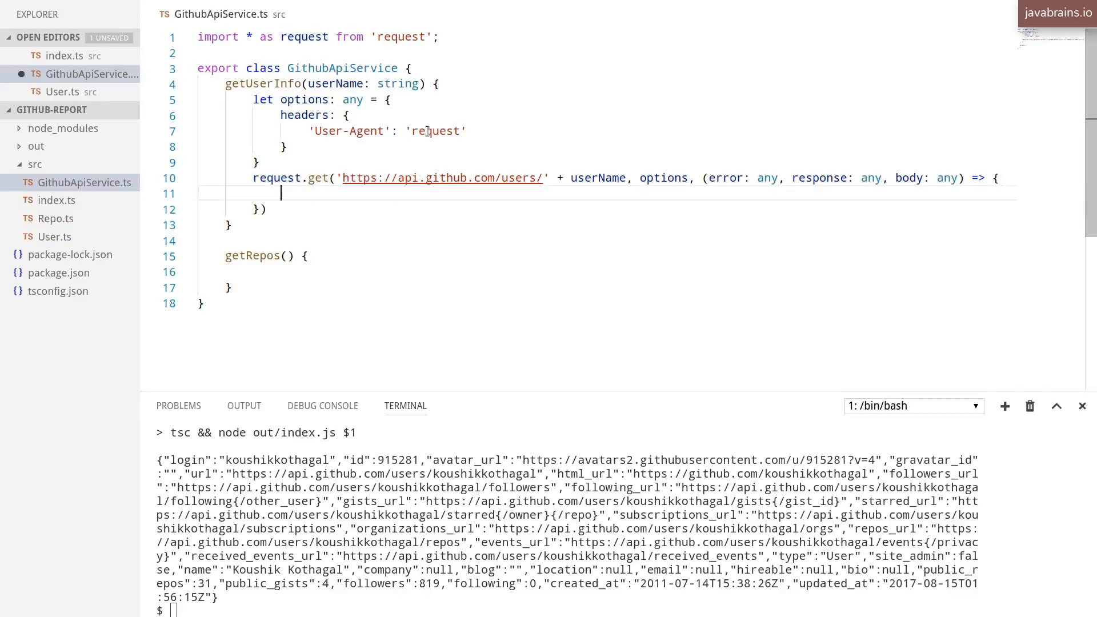
type("let us")
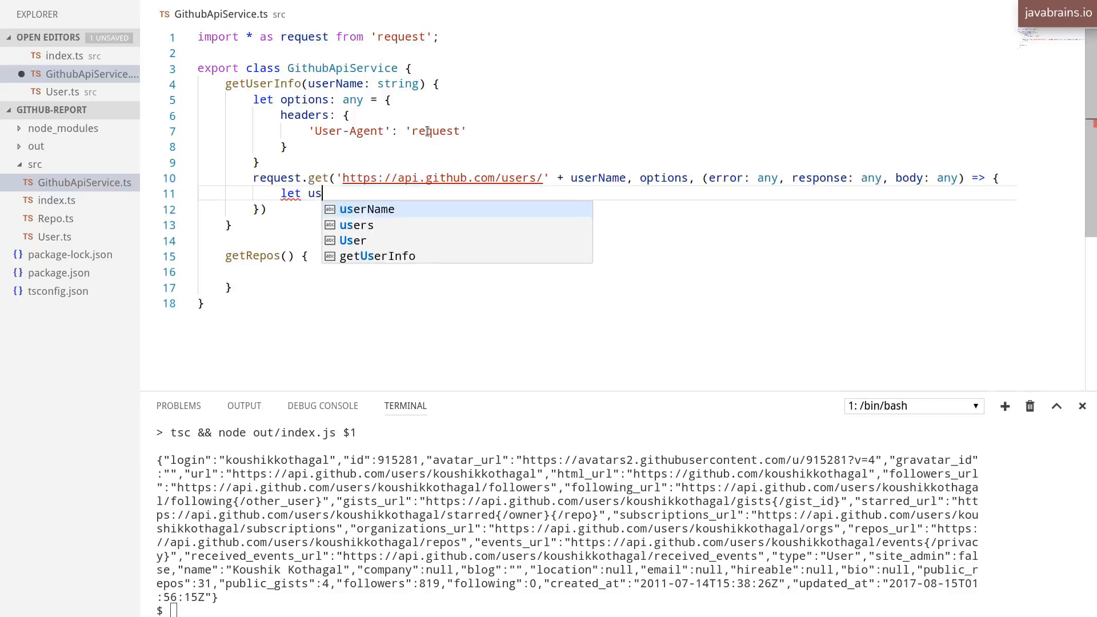
type("er =")
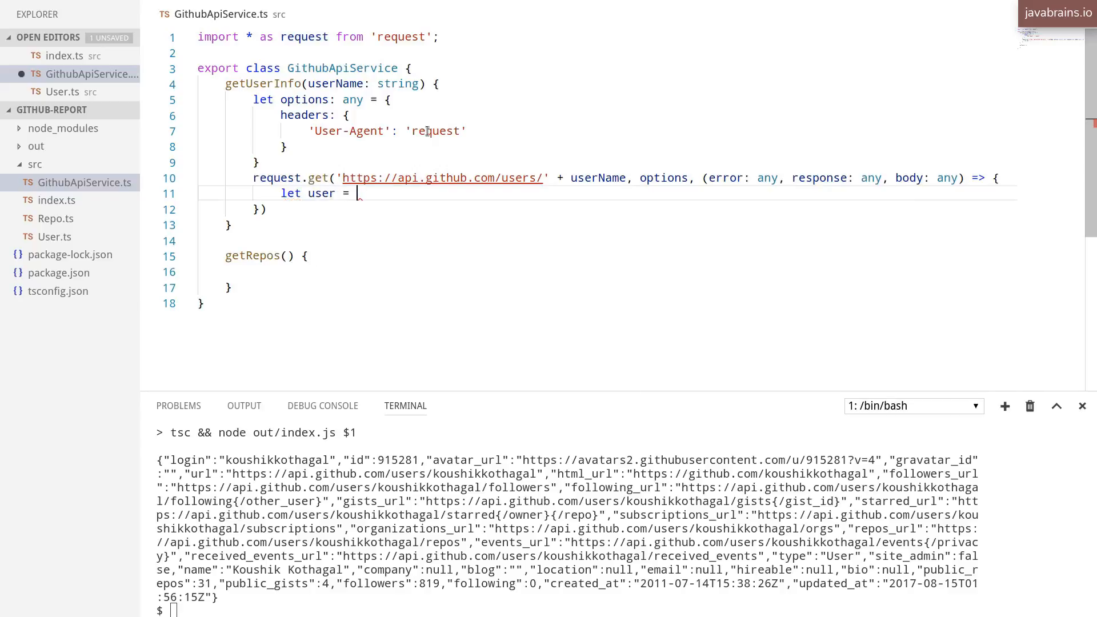
type("new Ue")
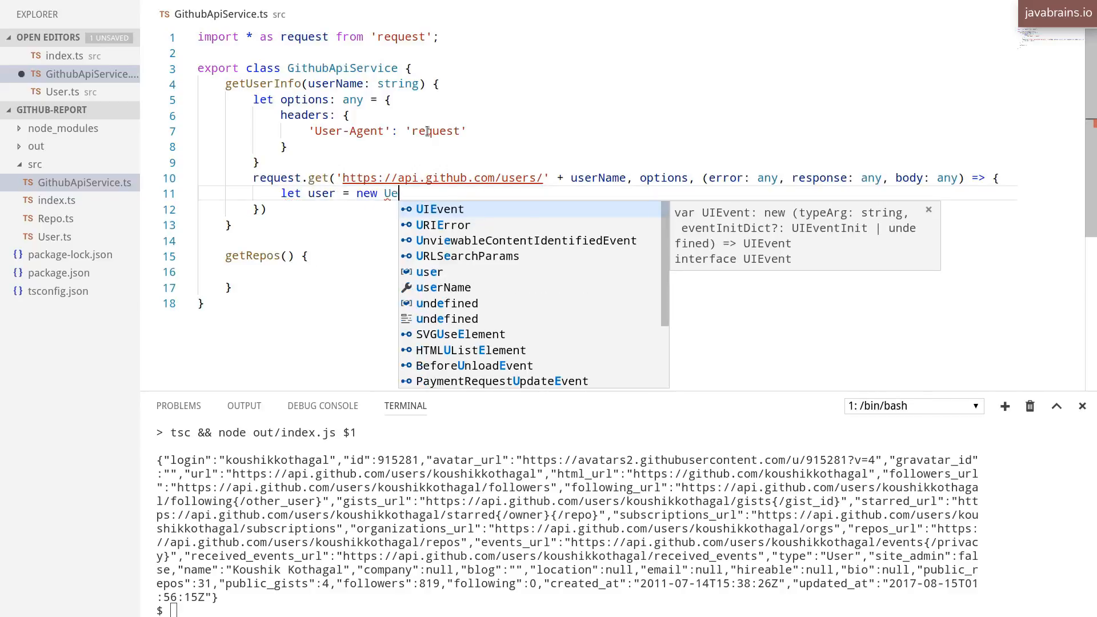
type("s")
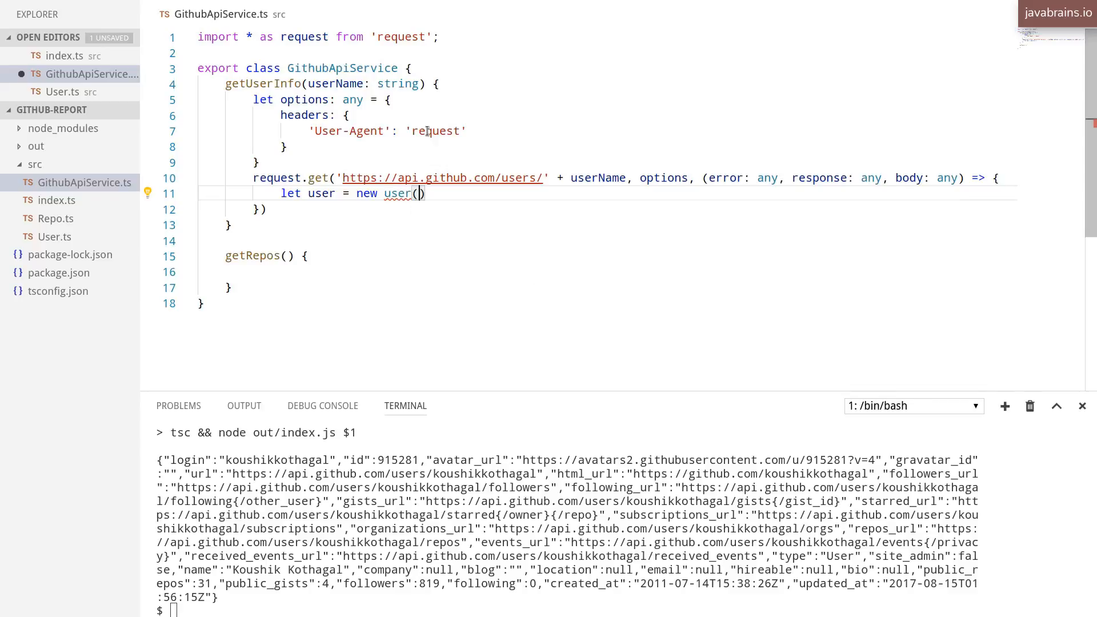
mouse_move(808, 152)
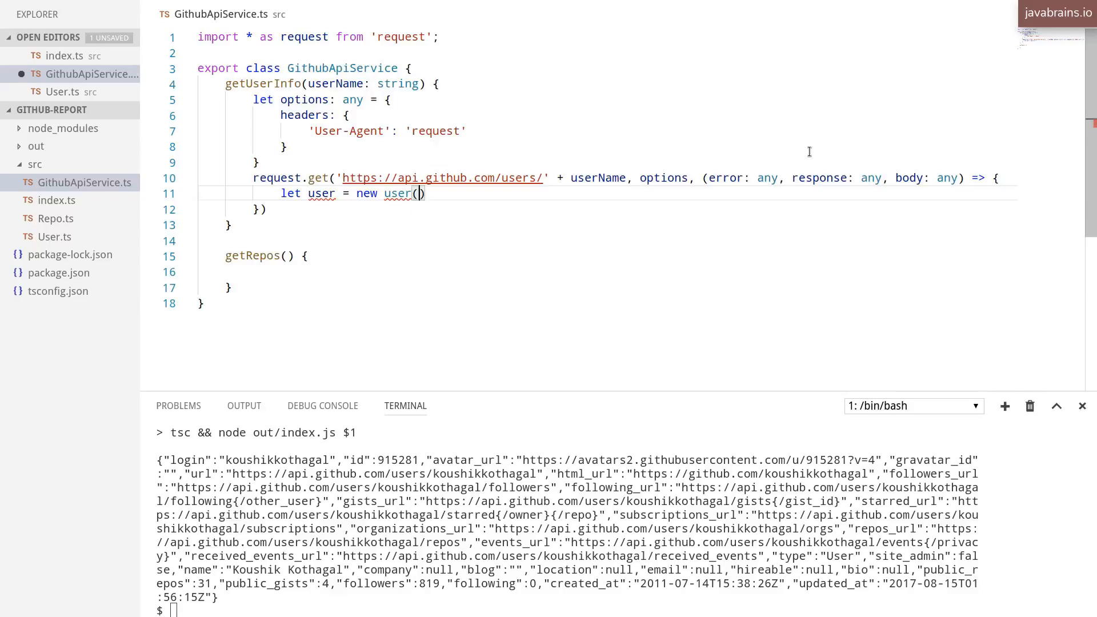
type("body")
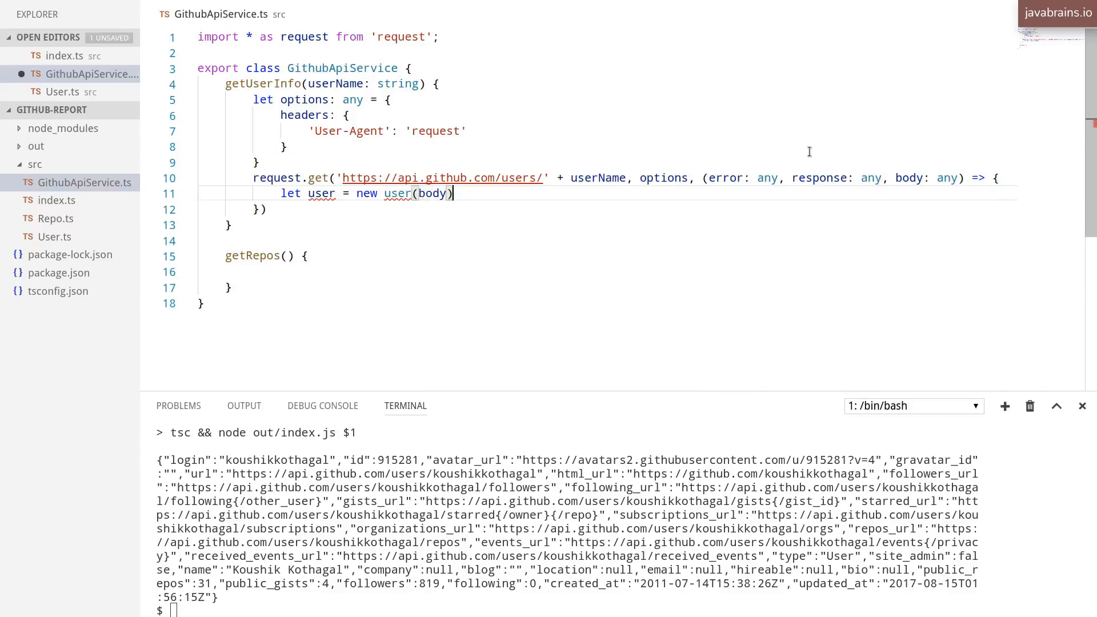
type(";")
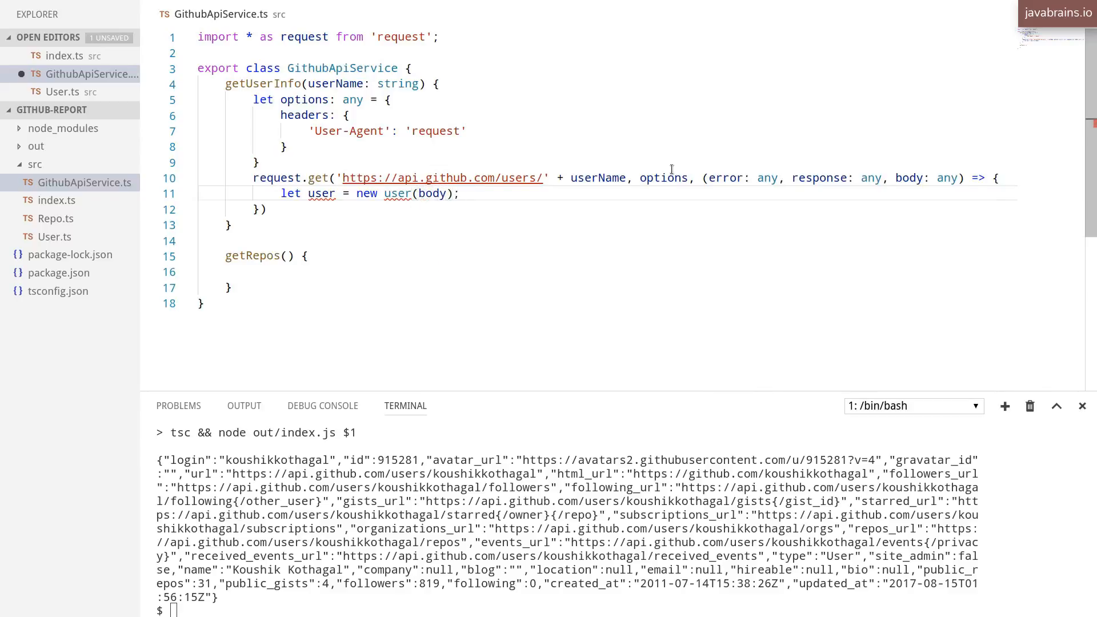
Step: Import User from ./User via the quick fix
left_click(389, 194)
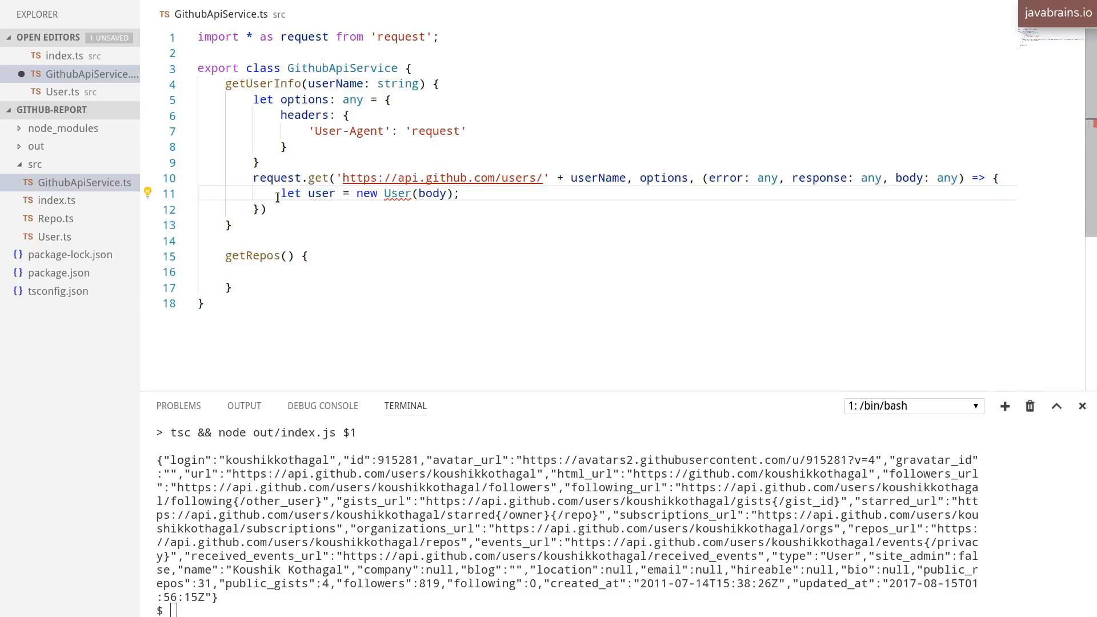
left_click(147, 193)
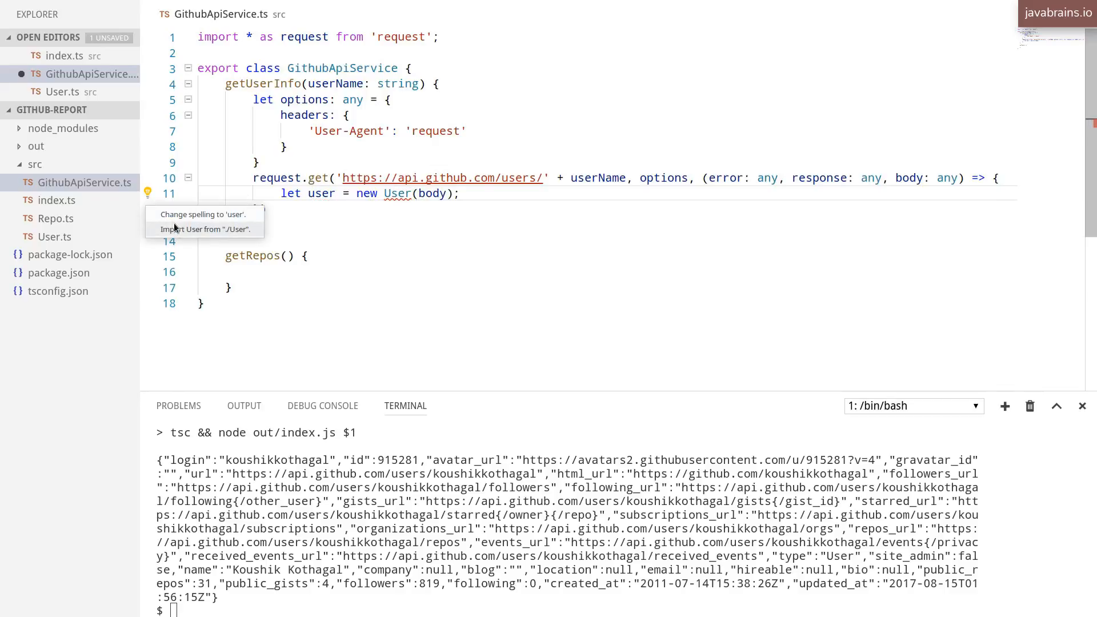
left_click(205, 229)
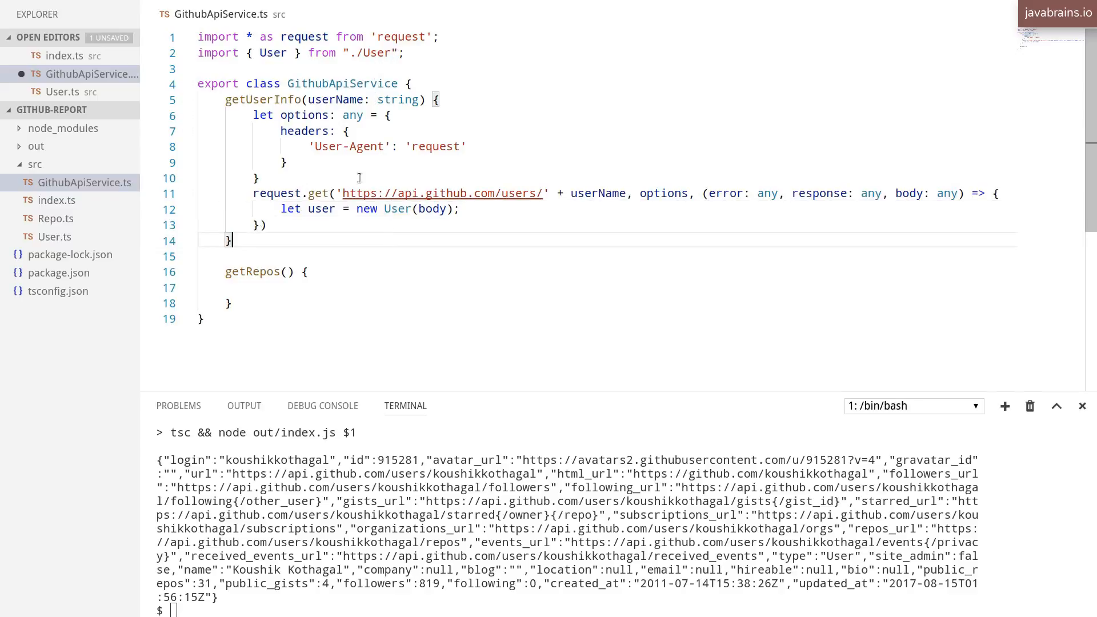
double_click(322, 209)
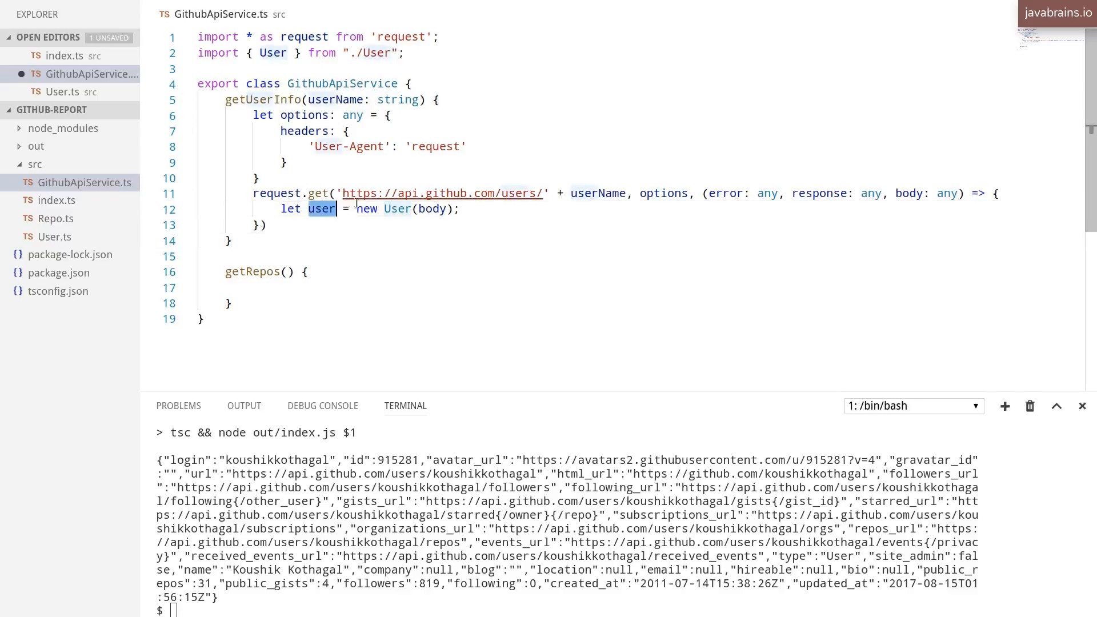
double_click(432, 208)
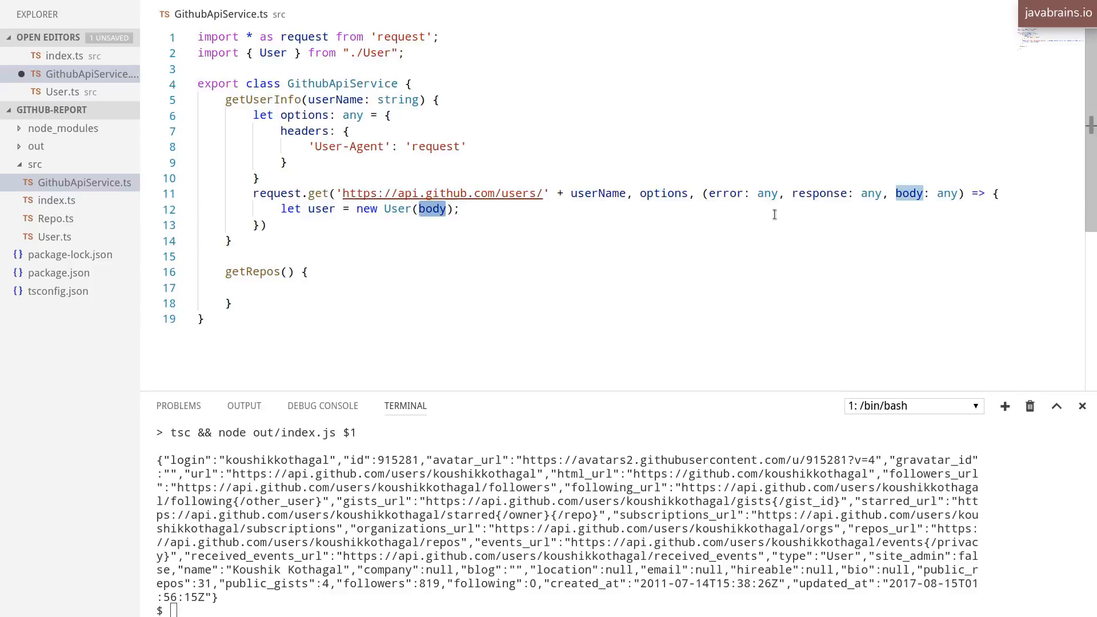
left_click(322, 209)
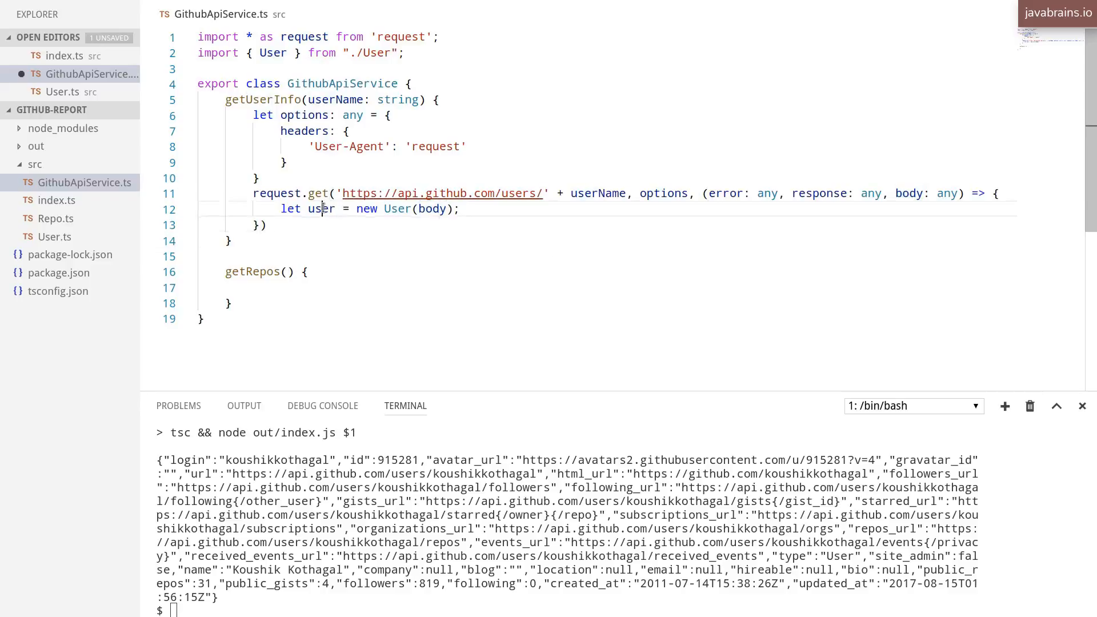
double_click(321, 209)
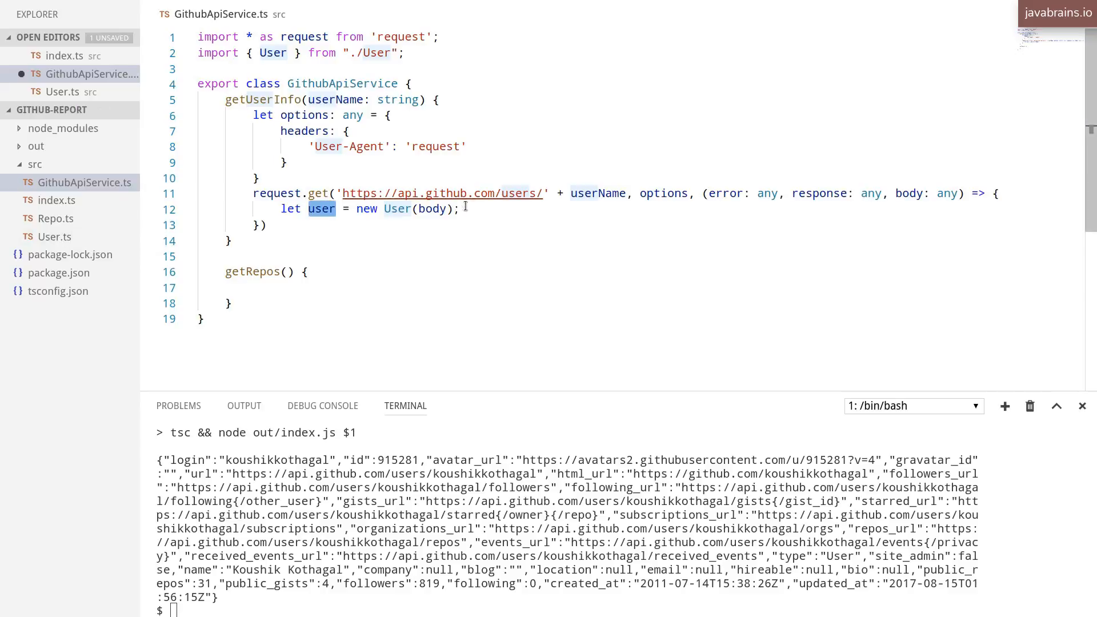
Step: Add console.log(user) on a new line after the User construction
key("Enter")
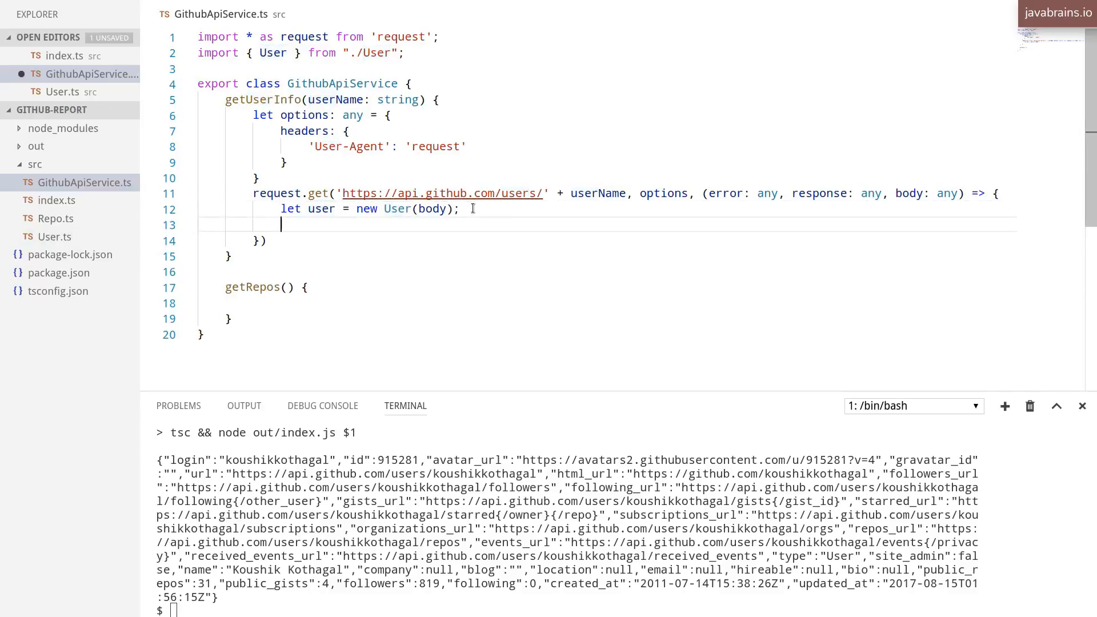
type("console.log")
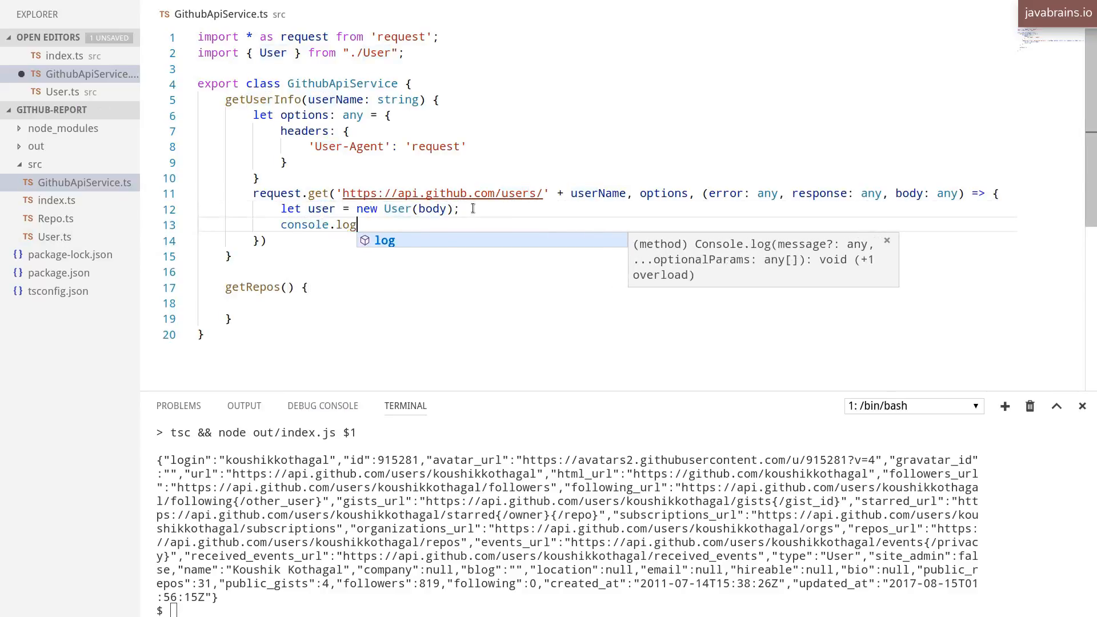
type("(user);")
left_click(621, 611)
type("npm start")
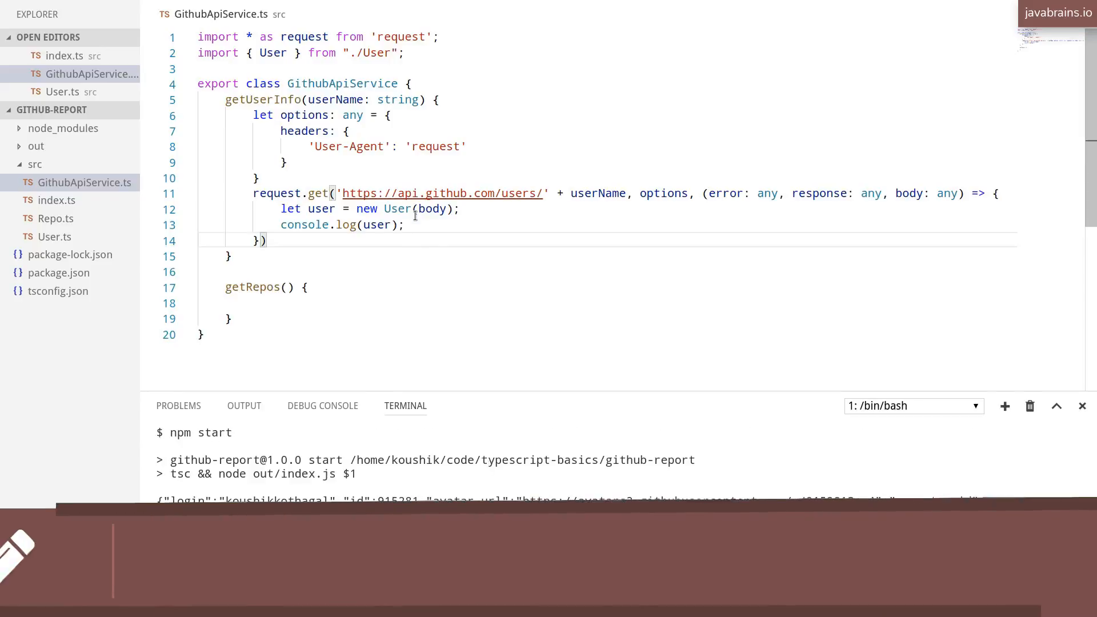
Step: Wrap body in JSON.parse when constructing the User
type("JSON.parse(")
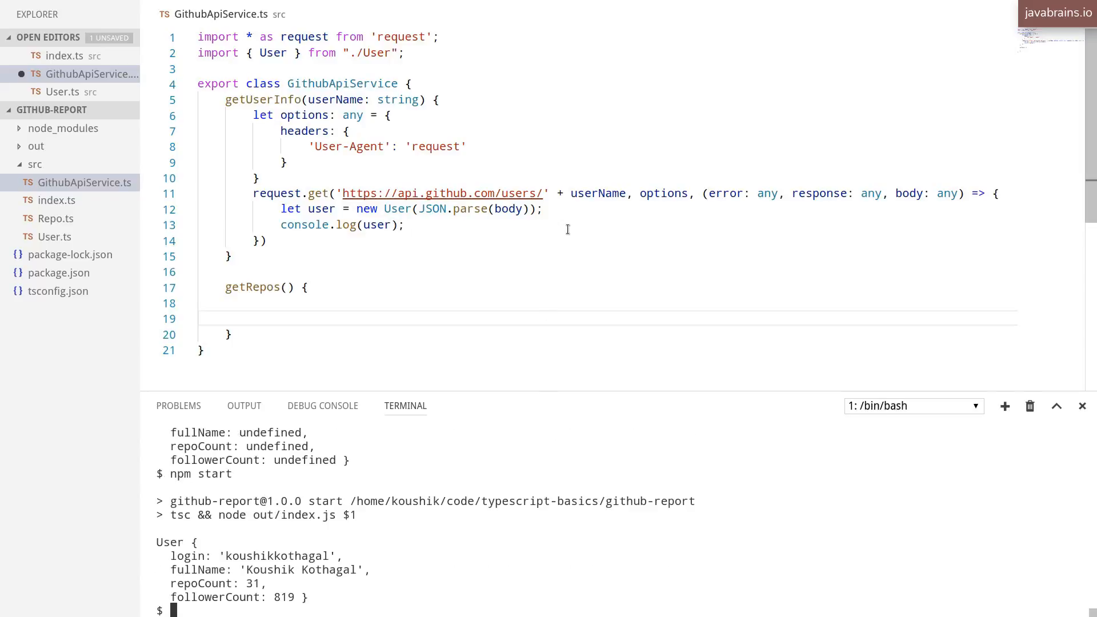
double_click(508, 208)
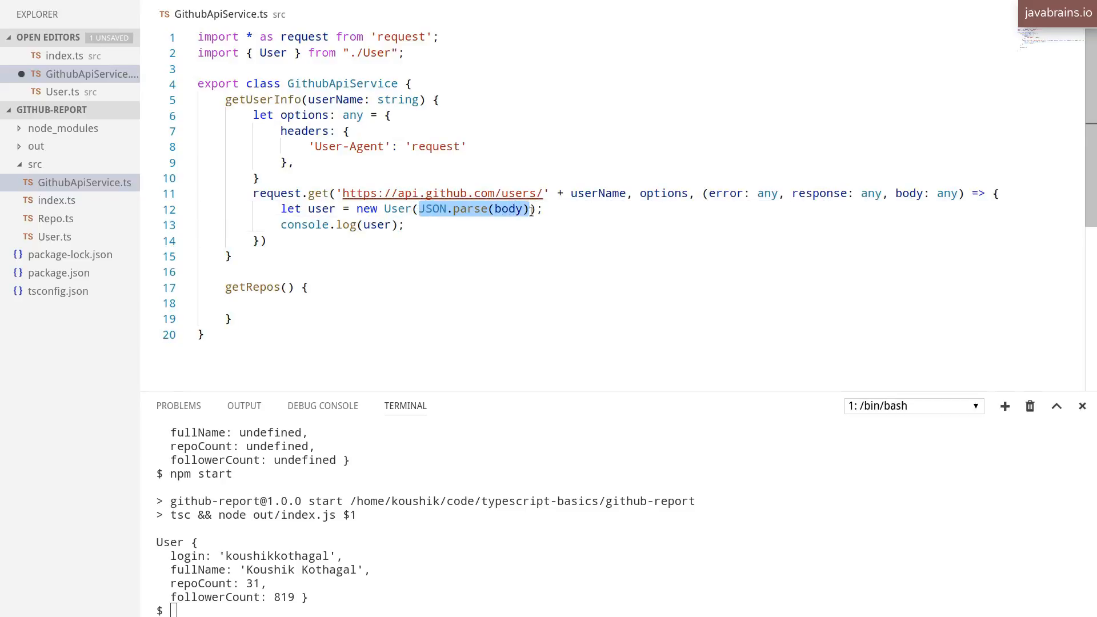
Step: Add json: true after the headers in the request options
left_click(533, 209)
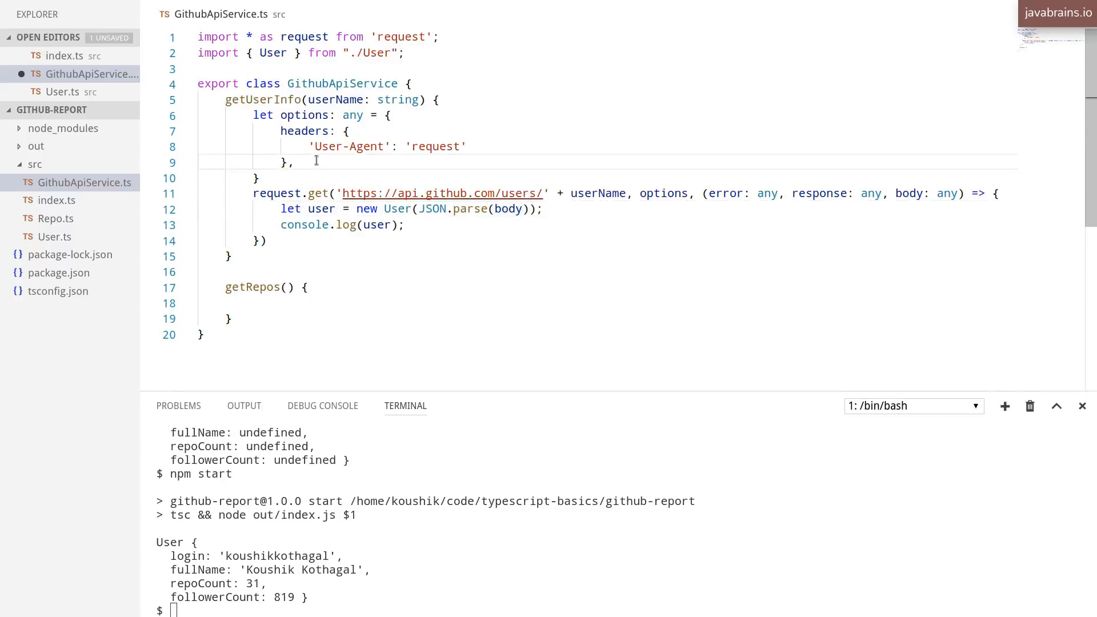
type("json:")
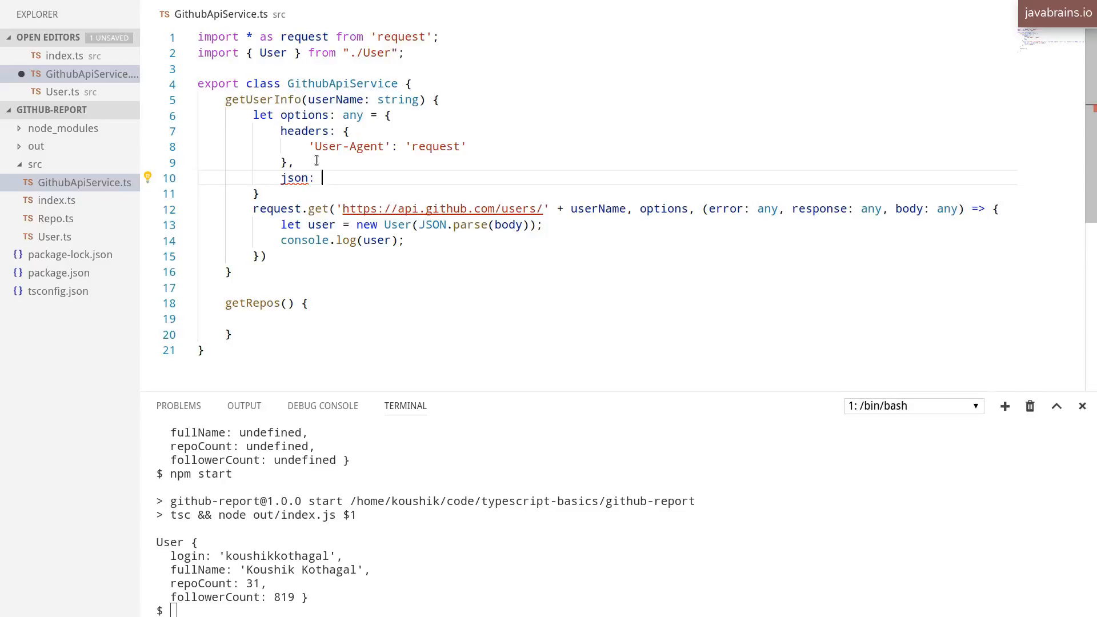
type("true")
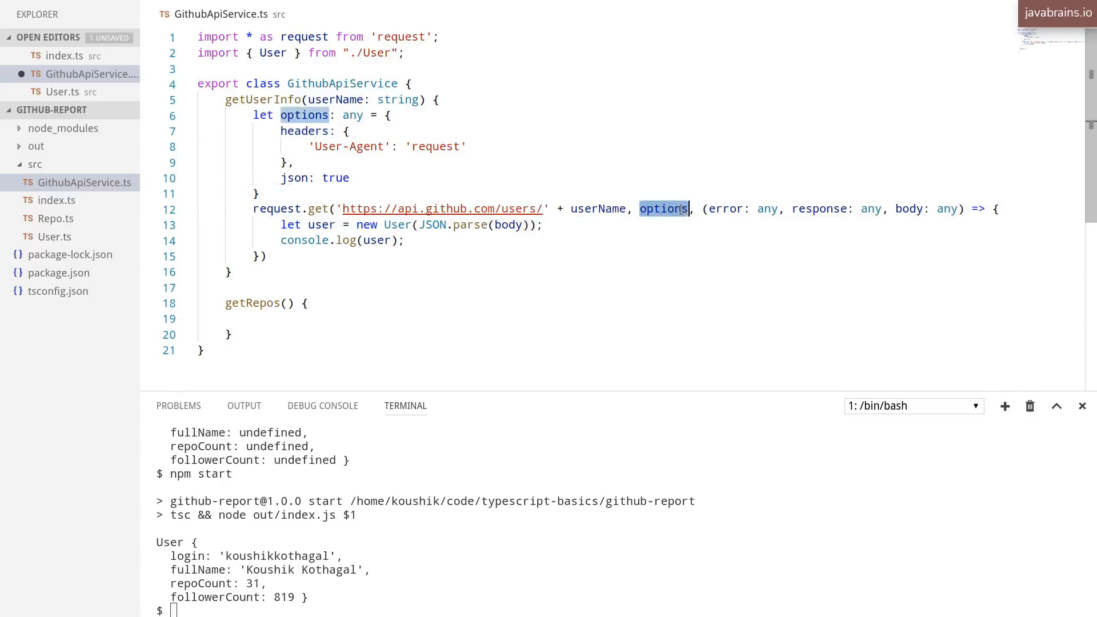
left_click(330, 177)
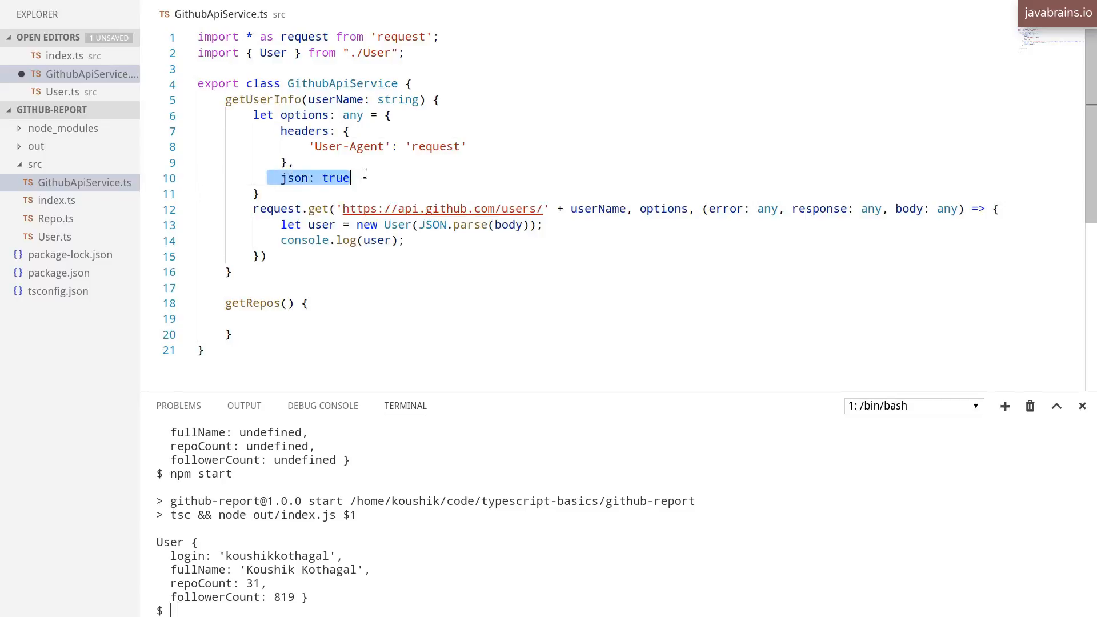
Step: Remove JSON.parse from the User constructor call and rerun npm start
left_click(418, 231)
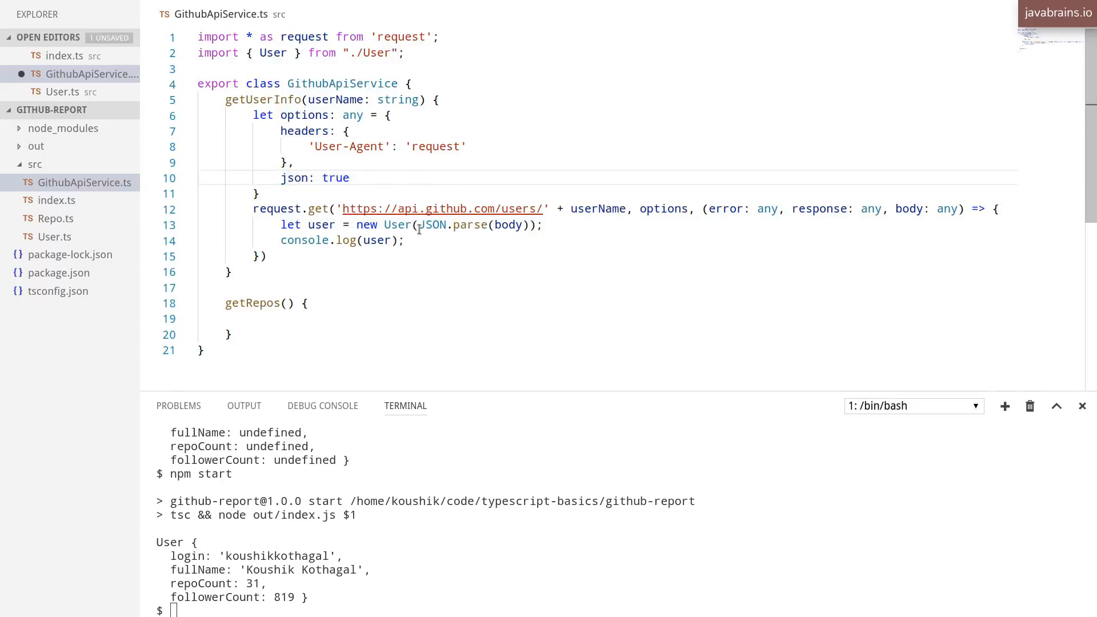
double_click(455, 225)
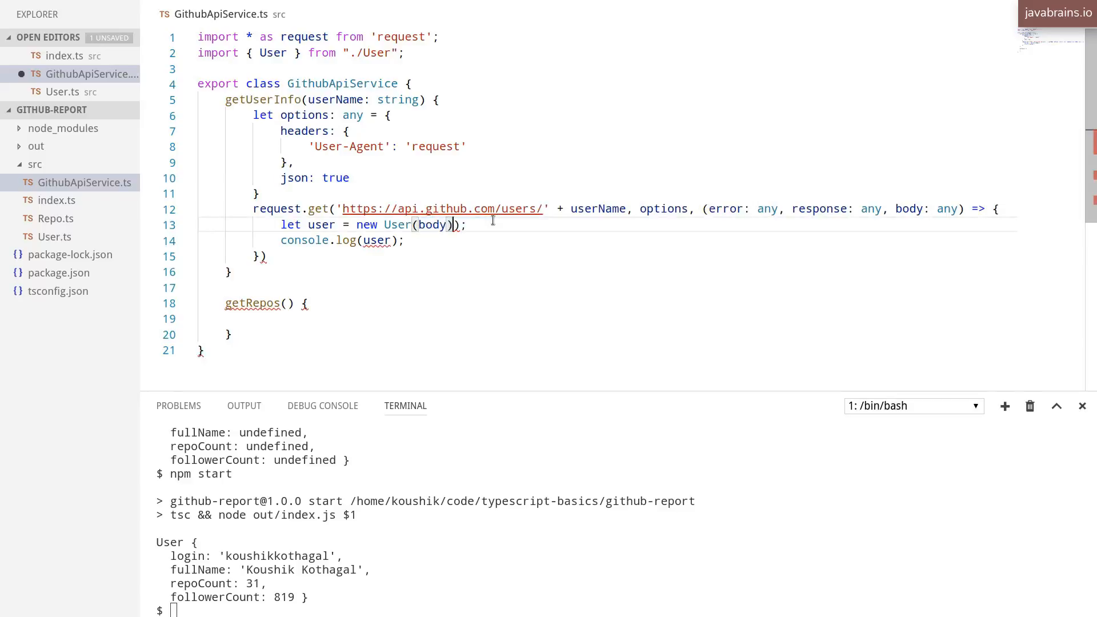
left_click(493, 272)
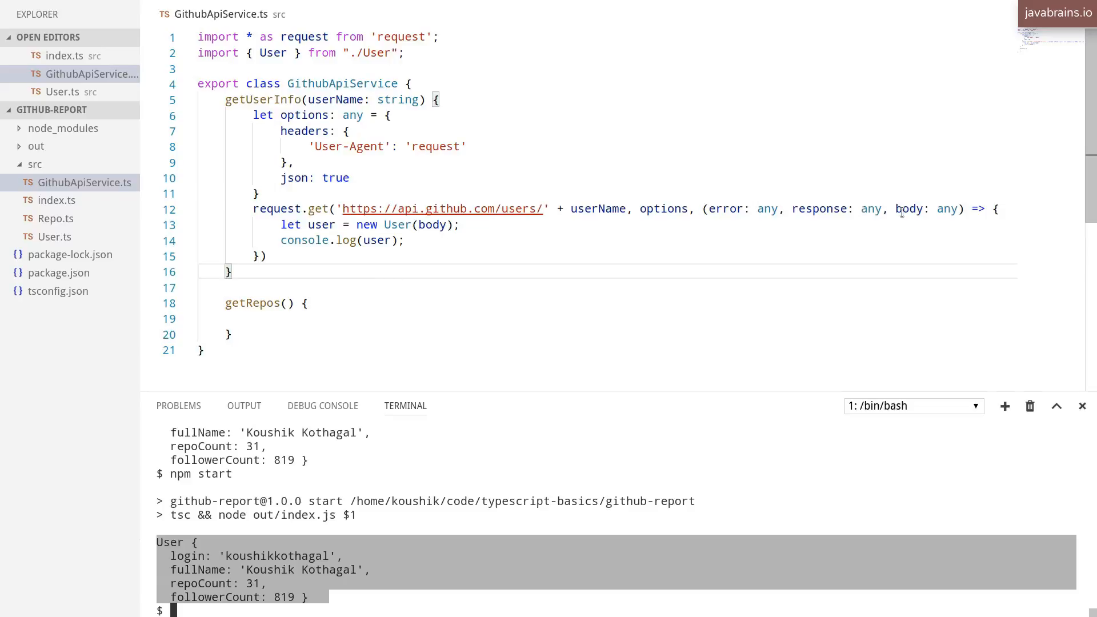
double_click(909, 208)
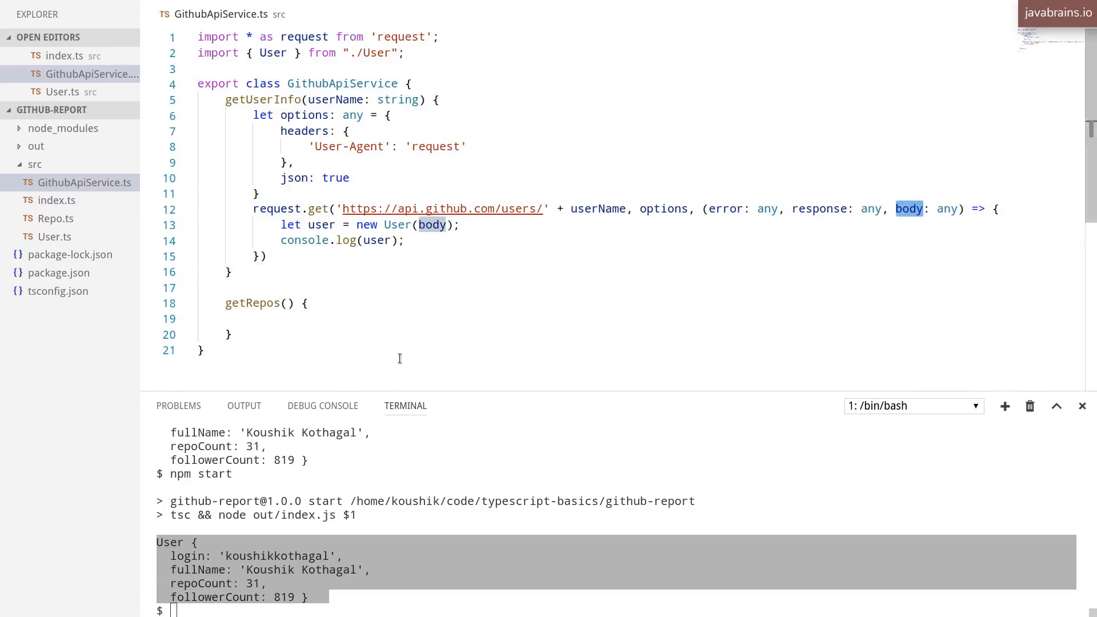
left_click(411, 318)
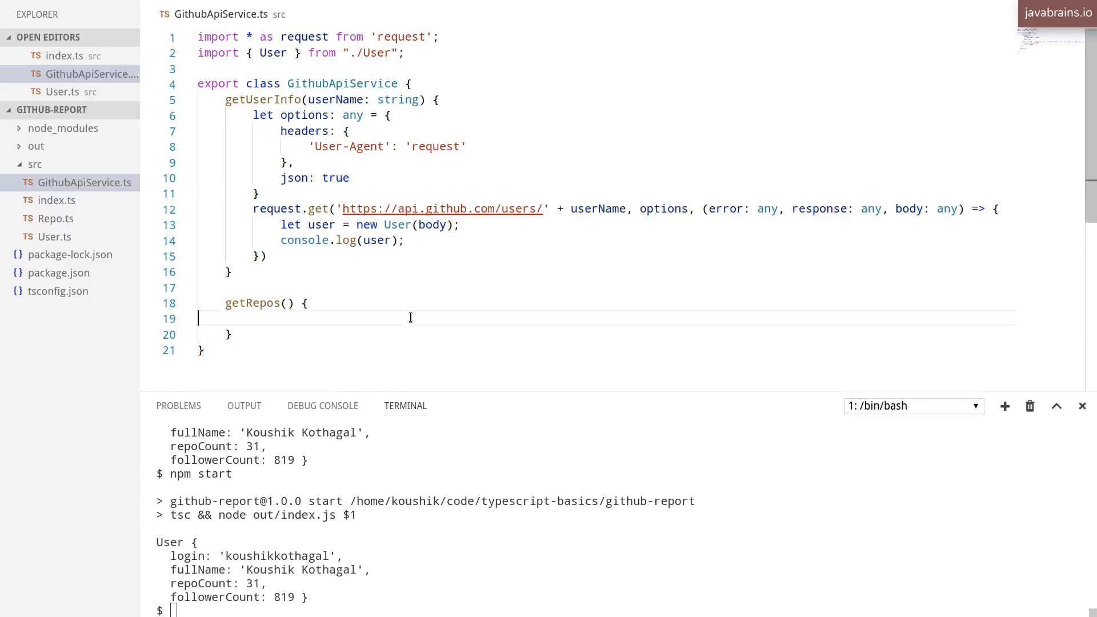
left_click(406, 240)
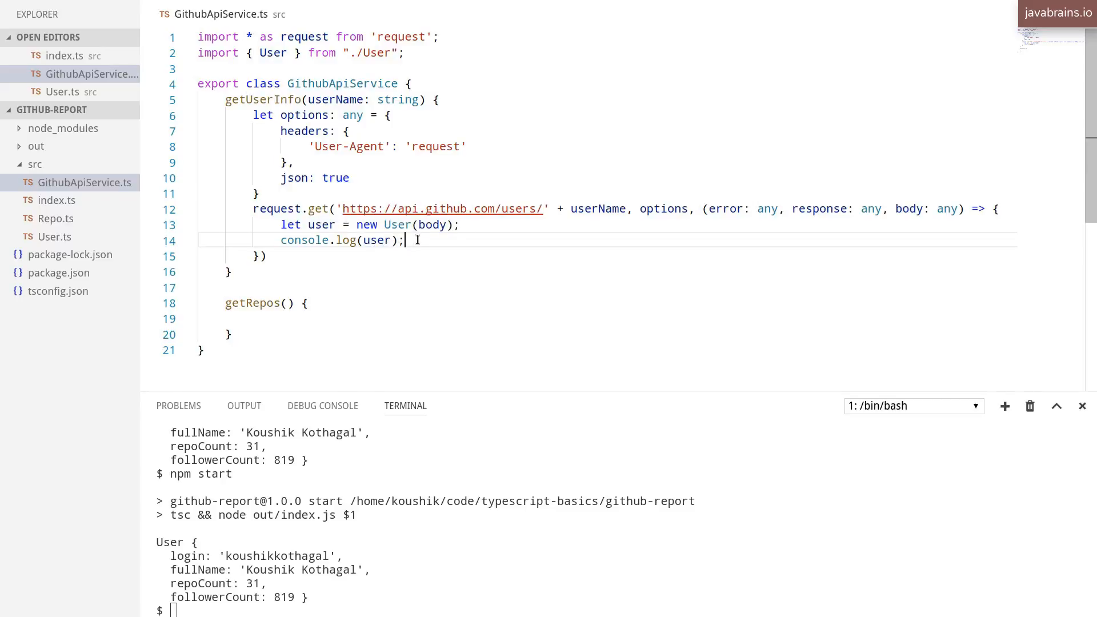
mouse_move(399, 224)
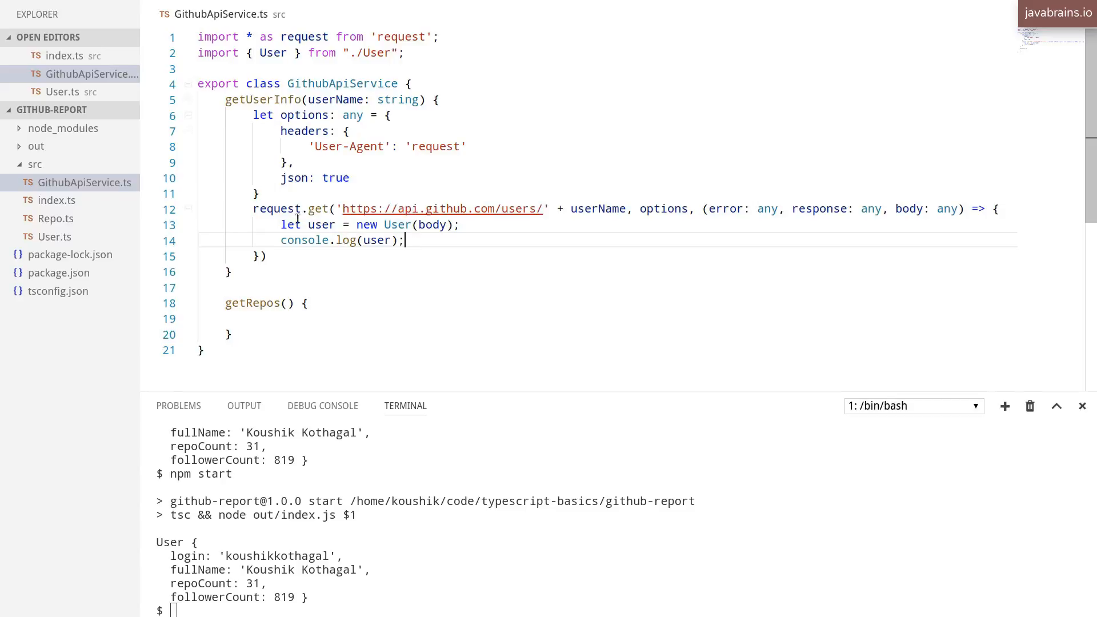
double_click(321, 224)
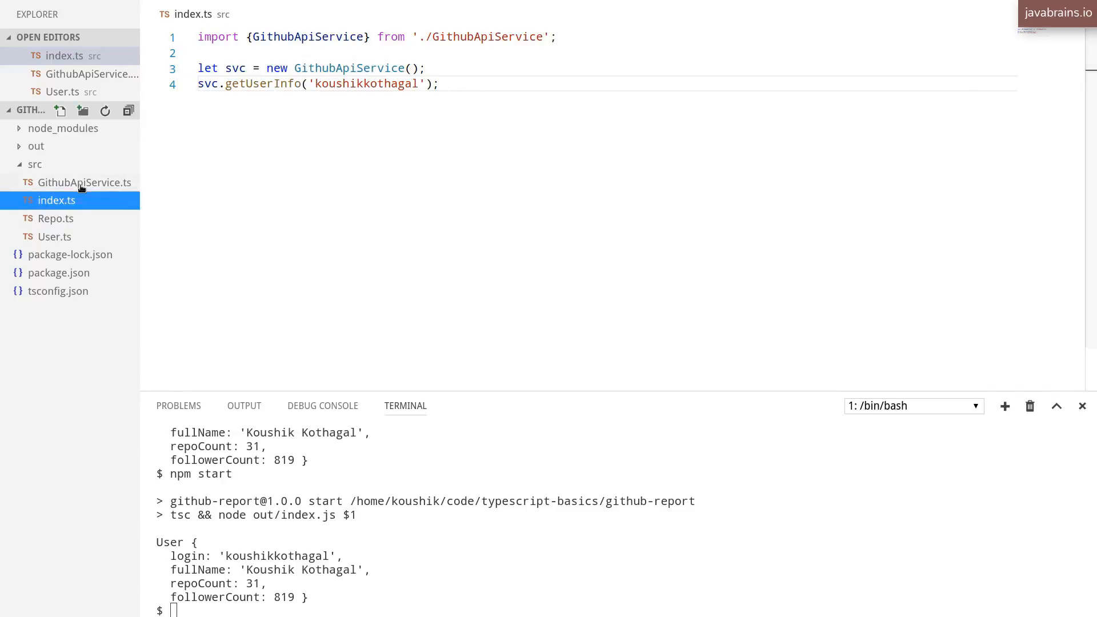
left_click(85, 183)
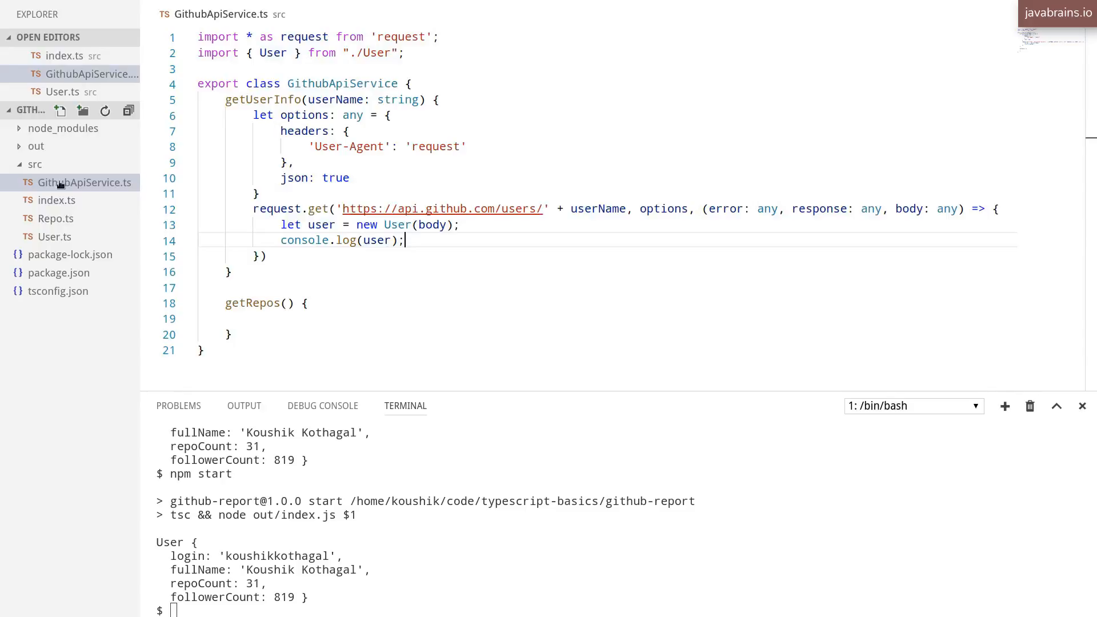
left_click(58, 200)
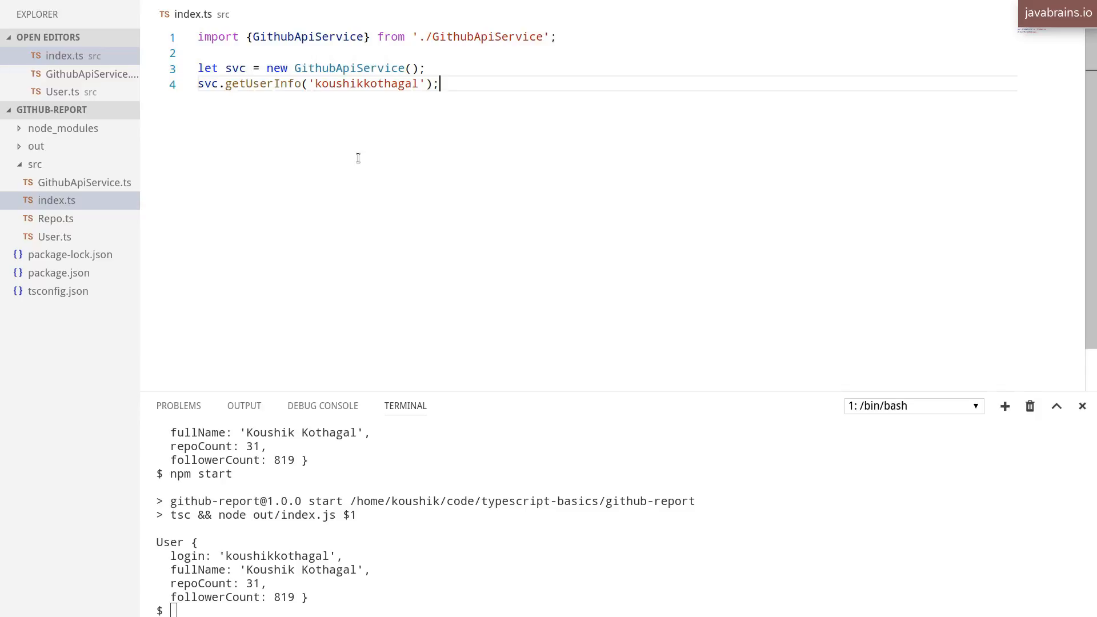
mouse_move(265, 154)
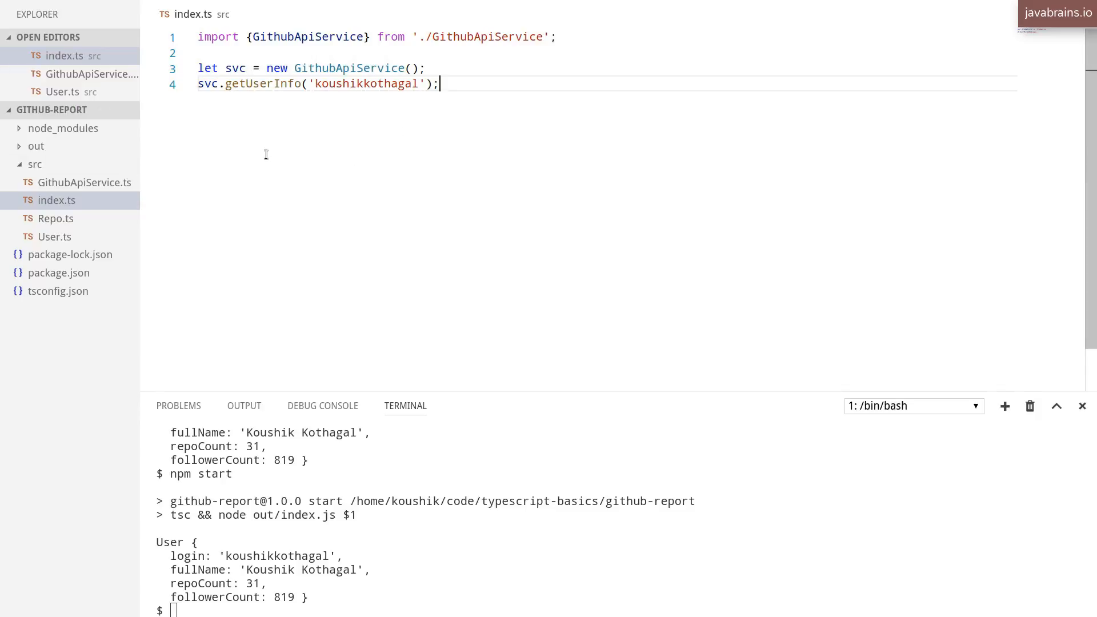
mouse_move(284, 203)
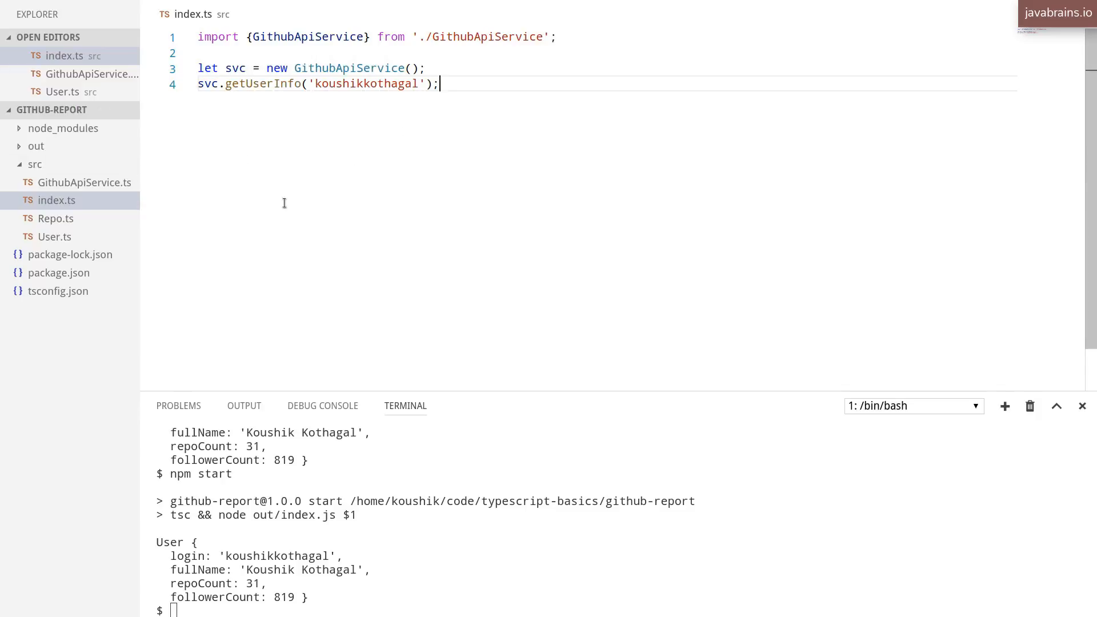
mouse_move(312, 181)
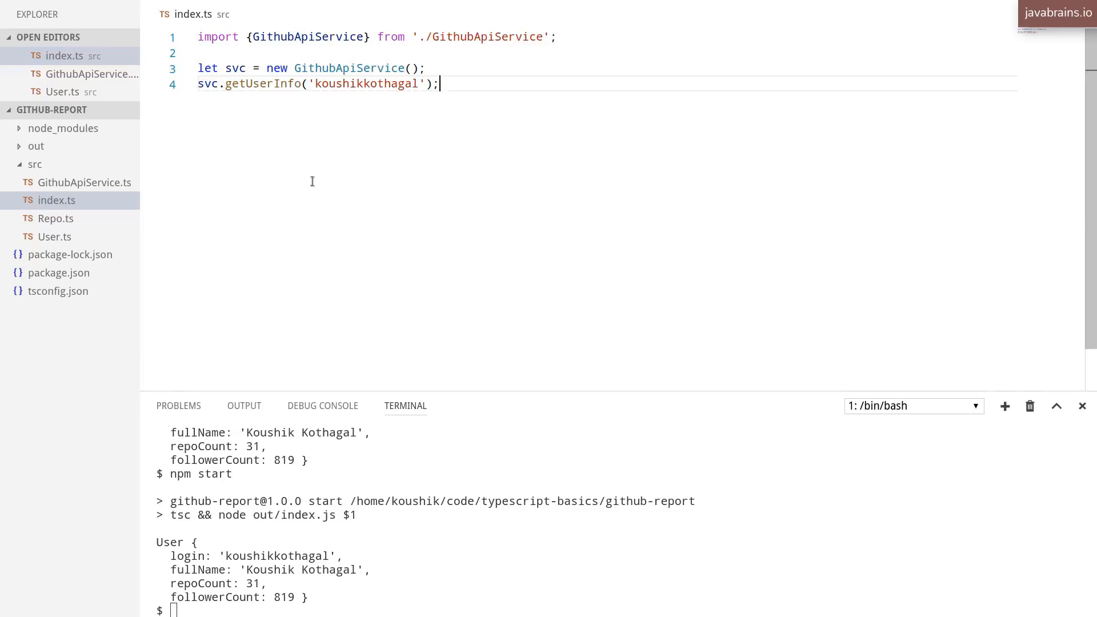
mouse_move(336, 175)
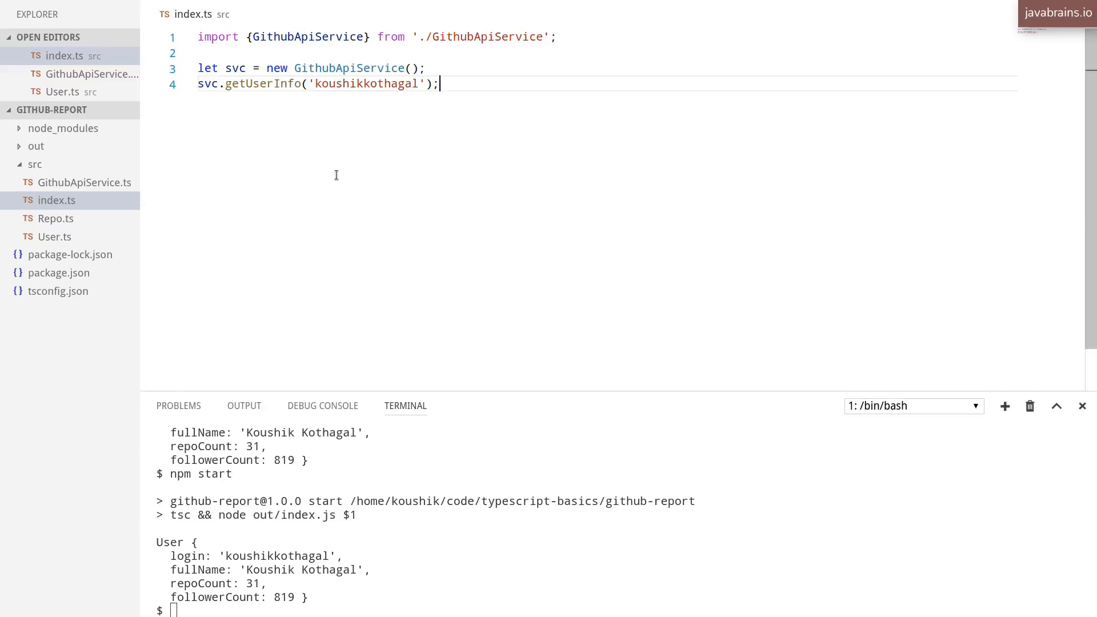
mouse_move(112, 185)
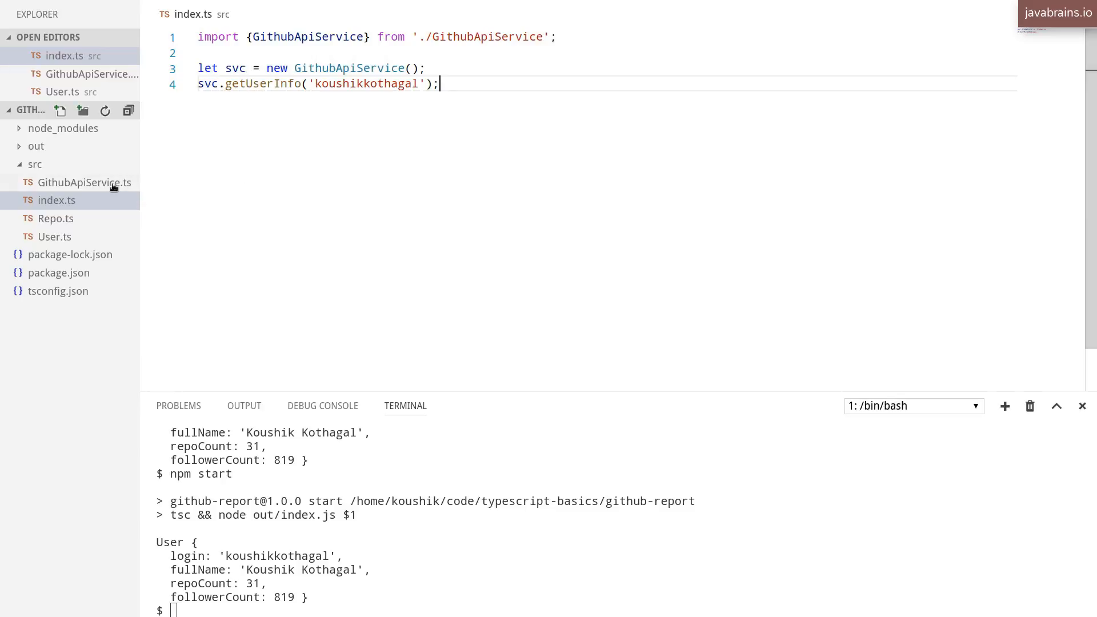
left_click(86, 182)
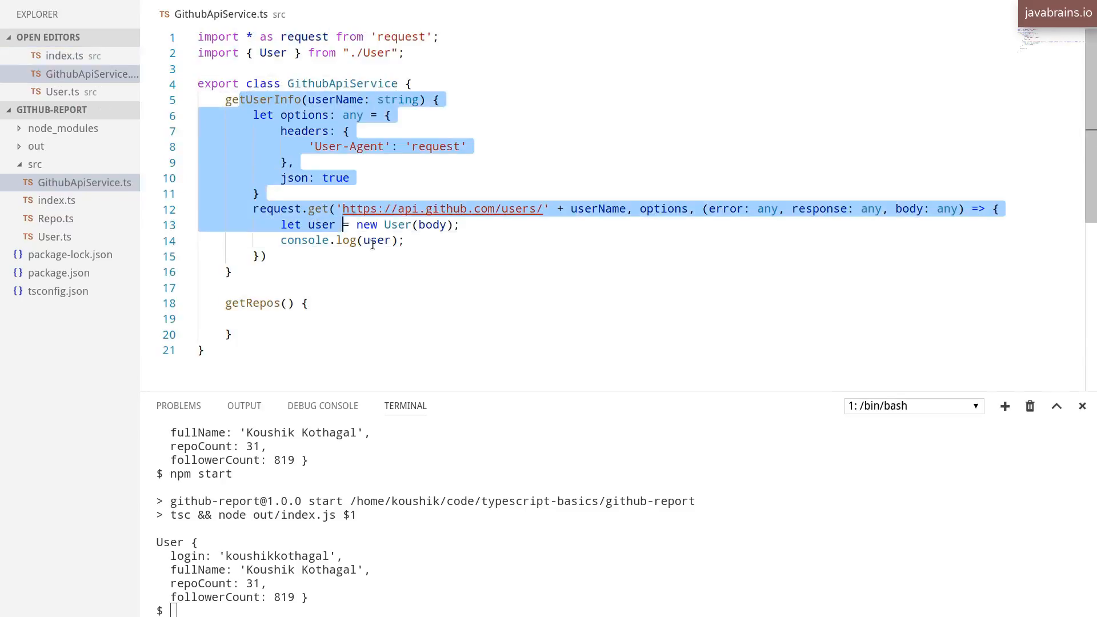
left_click(262, 256)
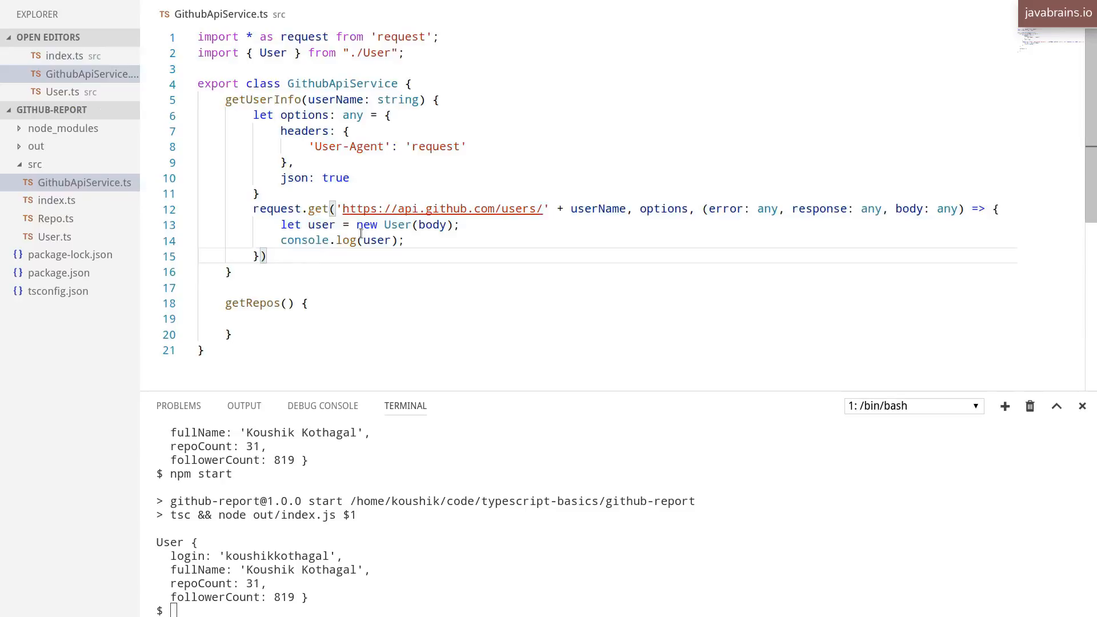
double_click(262, 99)
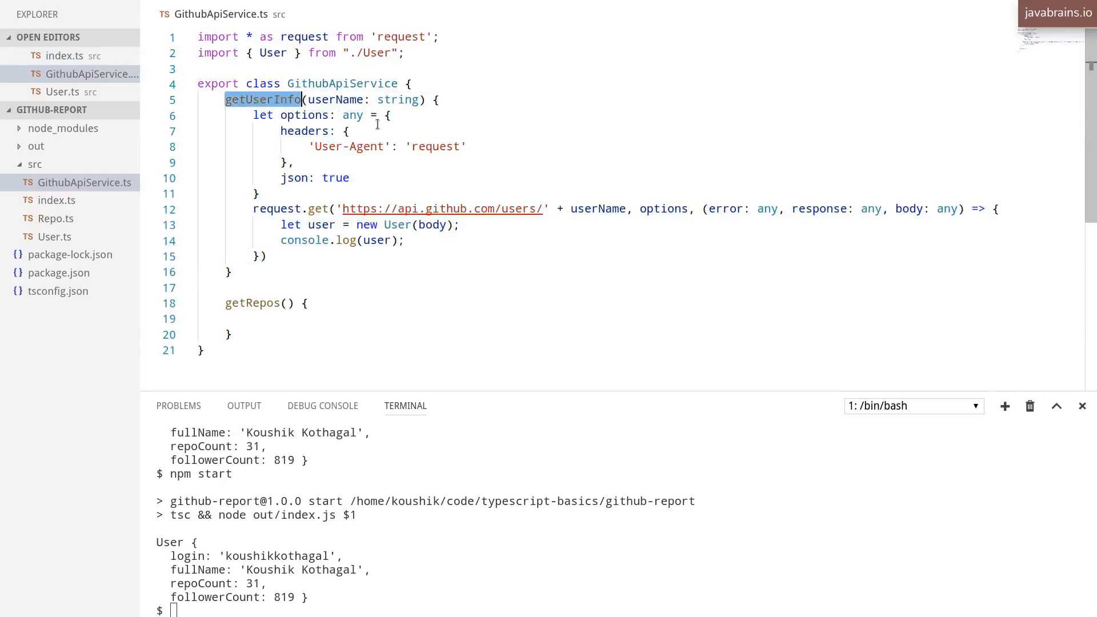
mouse_move(346, 280)
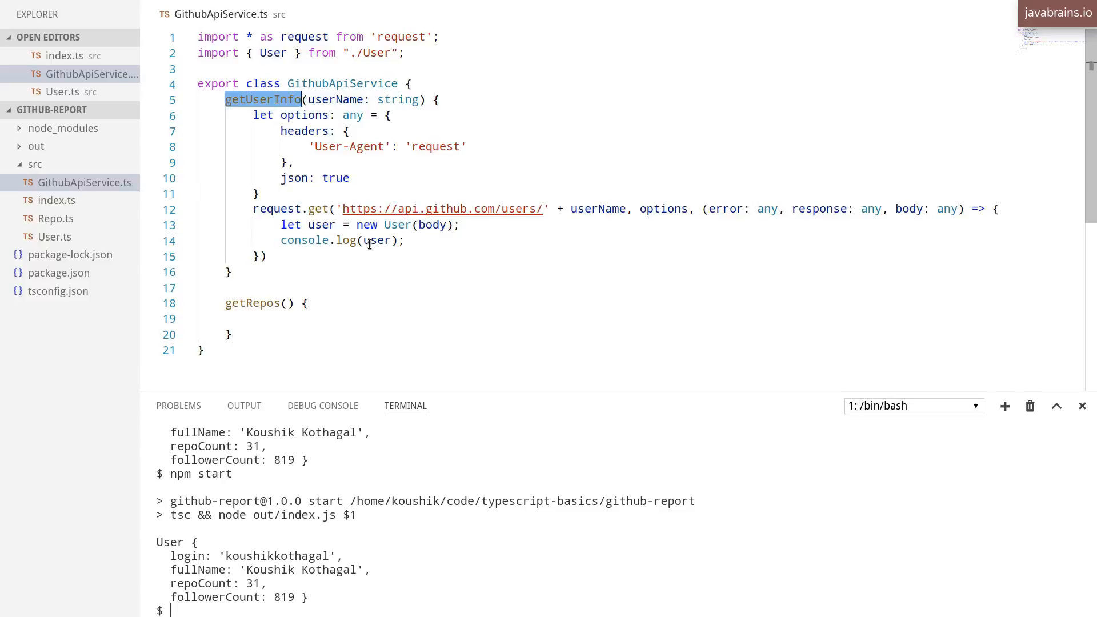
left_click(404, 240)
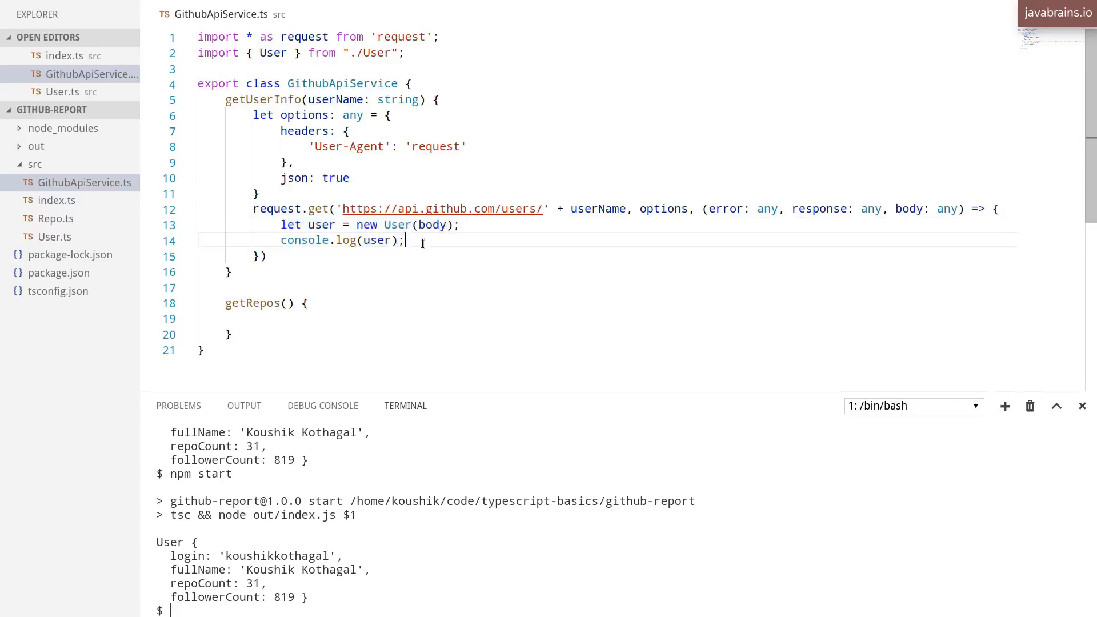
mouse_move(486, 247)
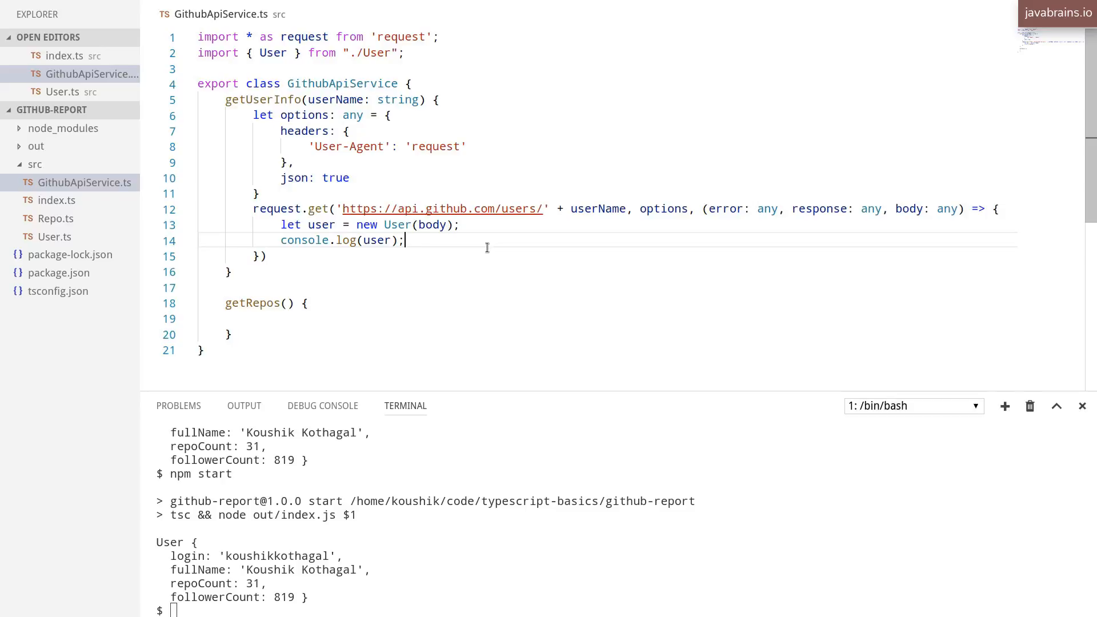